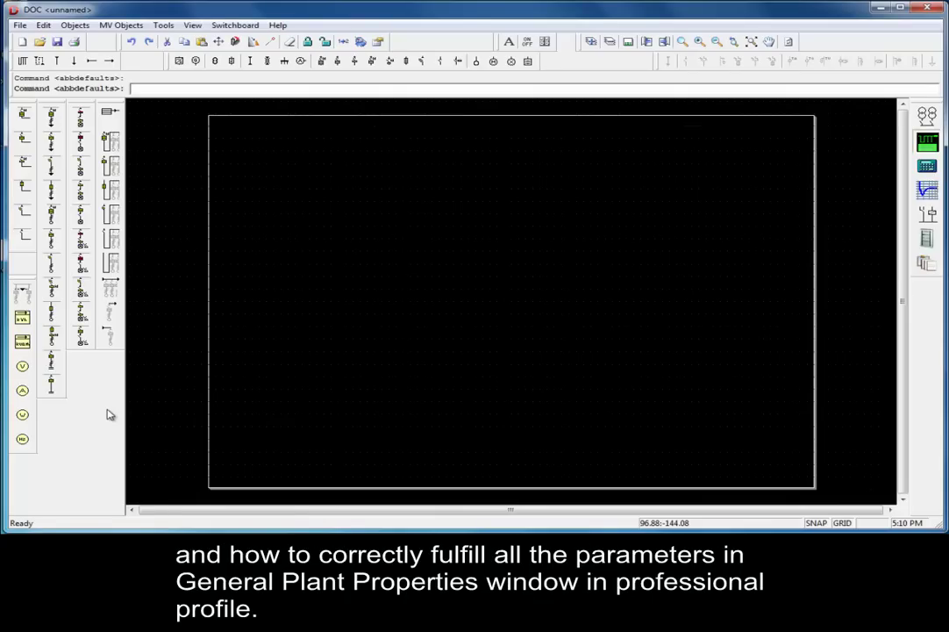
mouse_move(106, 431)
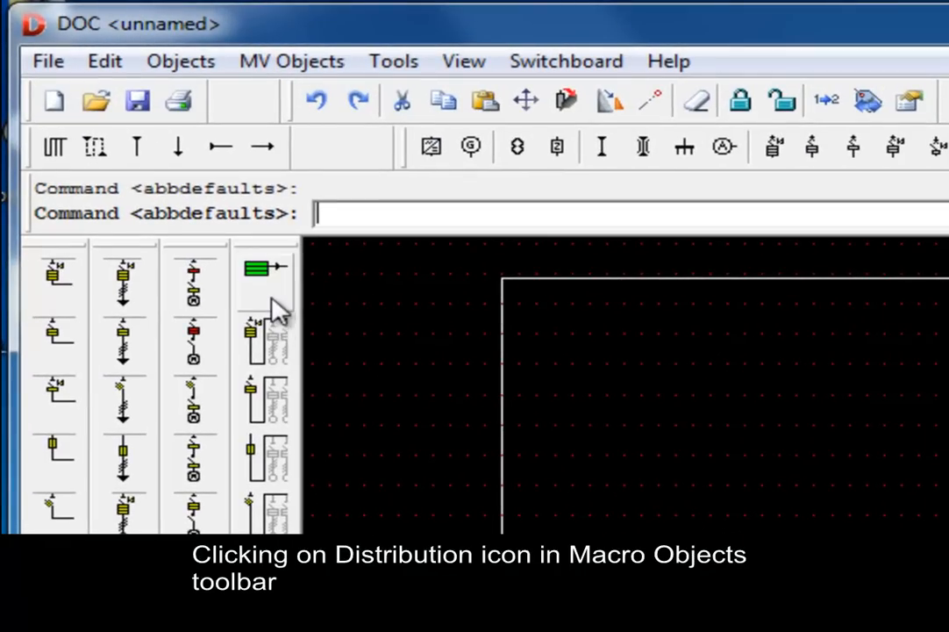
mouse_move(277, 307)
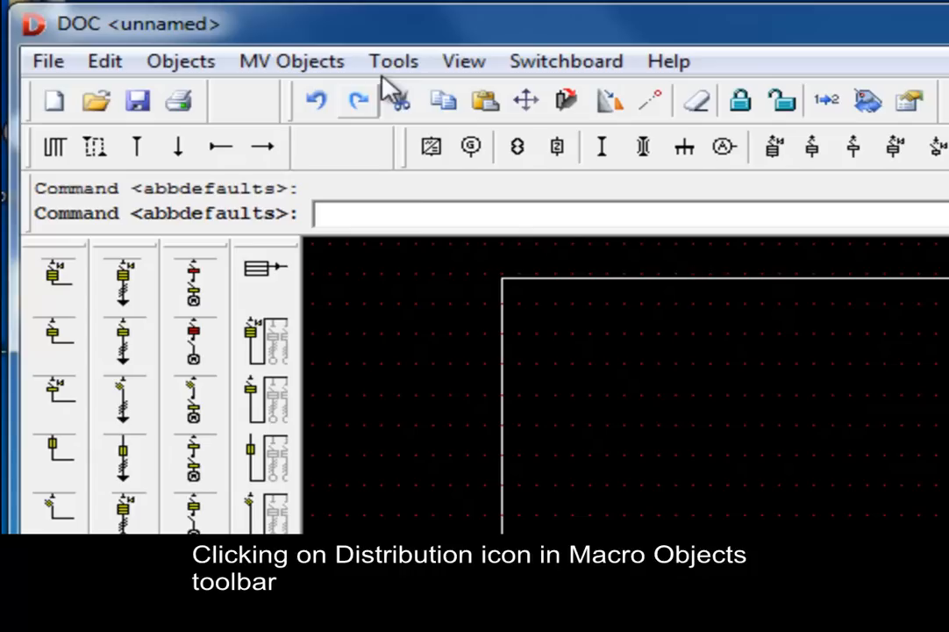
Bring up Plant general properties from the Tools menu
click(393, 59)
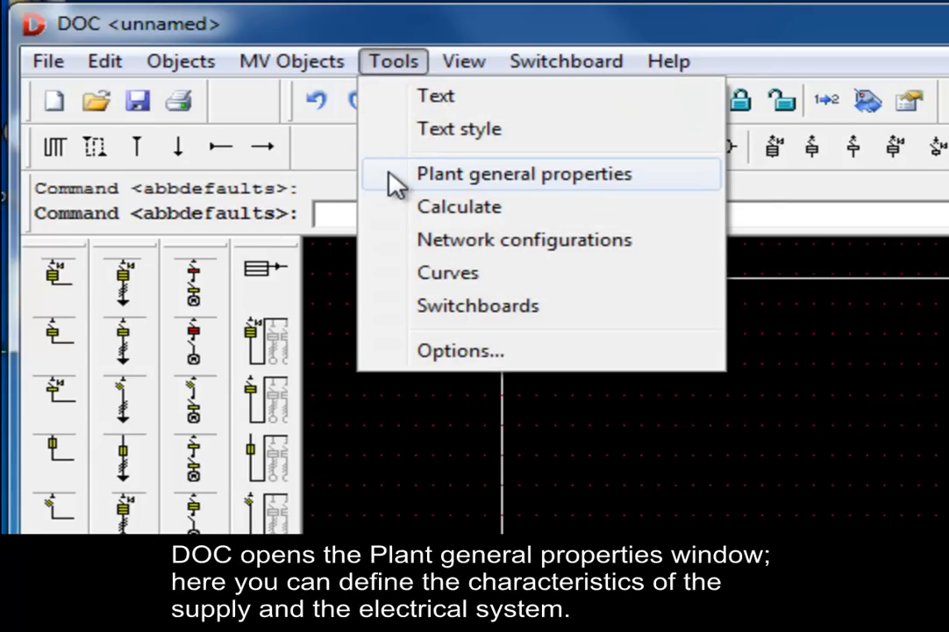
click(523, 173)
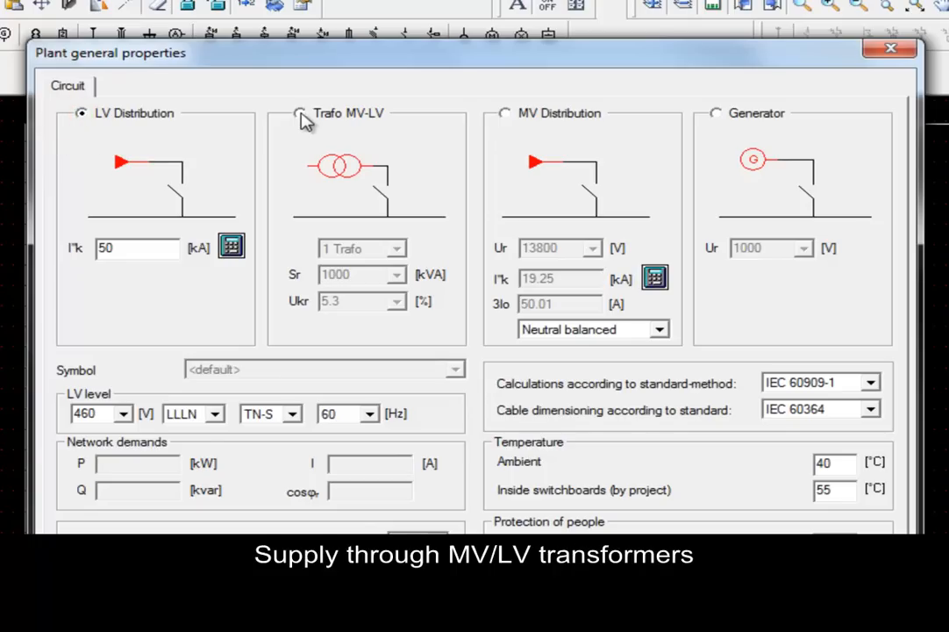
Switch the supply from LV distribution through Trafo MV-LV to MV distribution
click(300, 114)
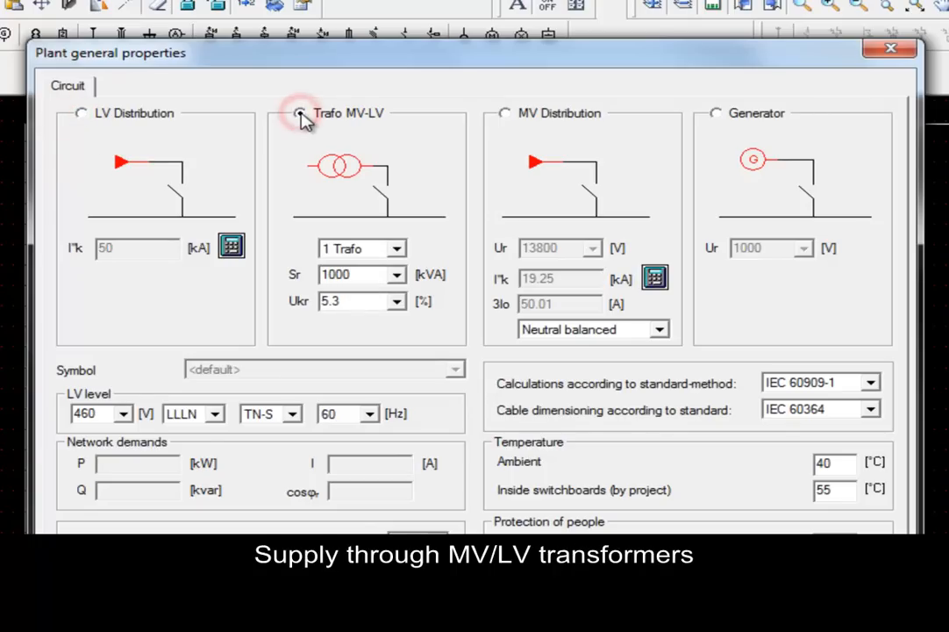
click(300, 114)
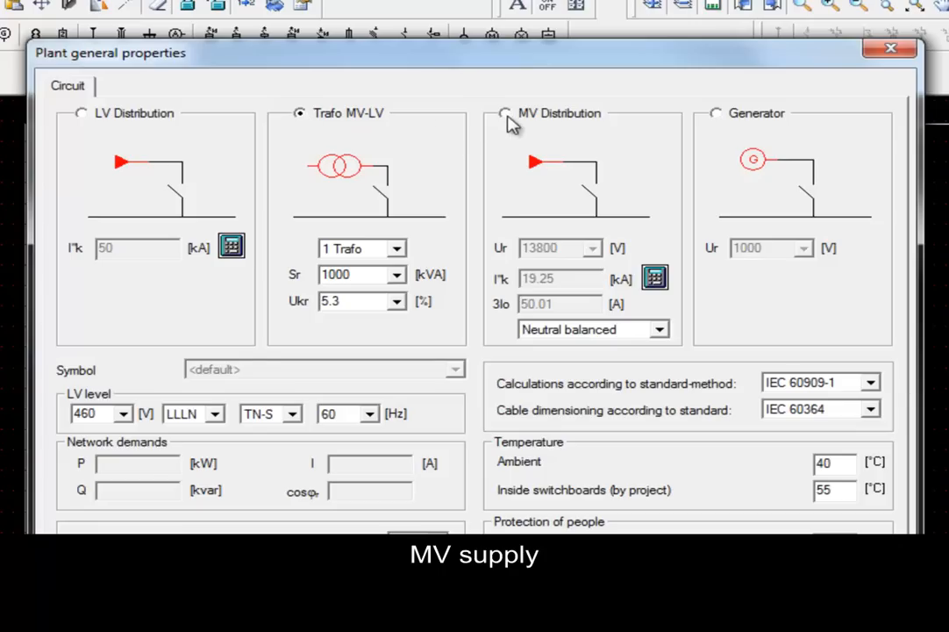
click(506, 115)
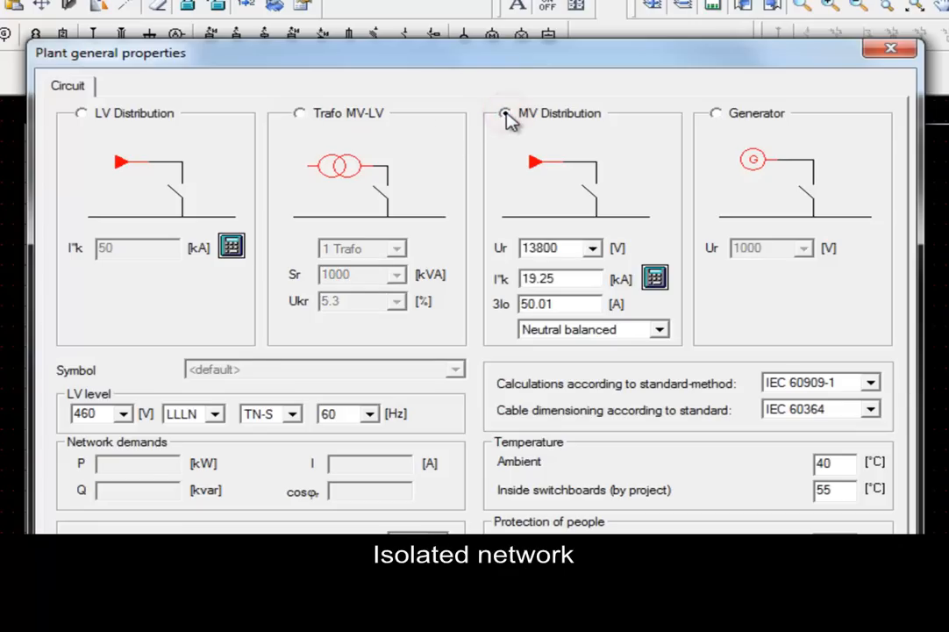
click(714, 112)
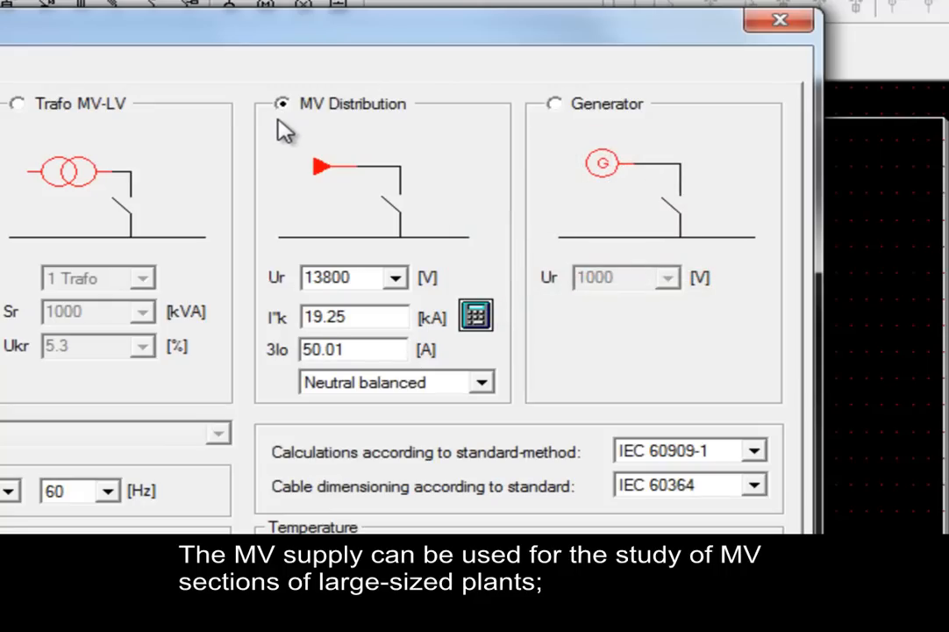
mouse_move(393, 137)
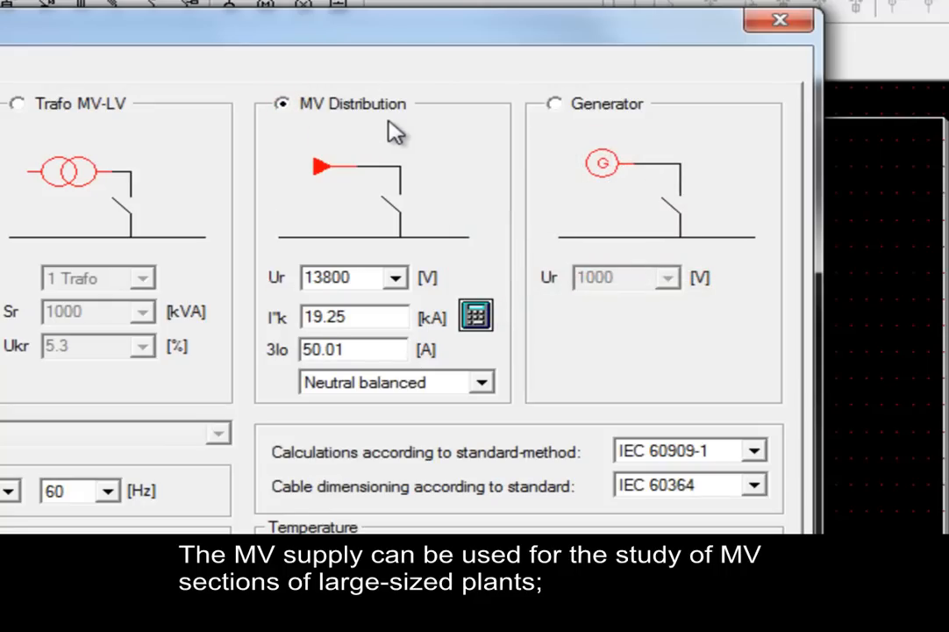
mouse_move(410, 272)
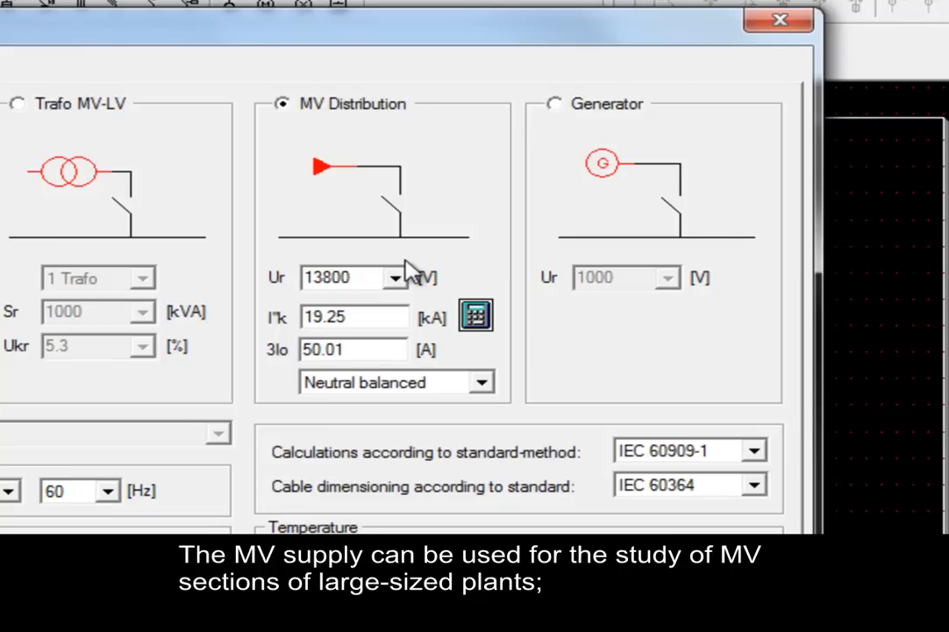
mouse_move(414, 260)
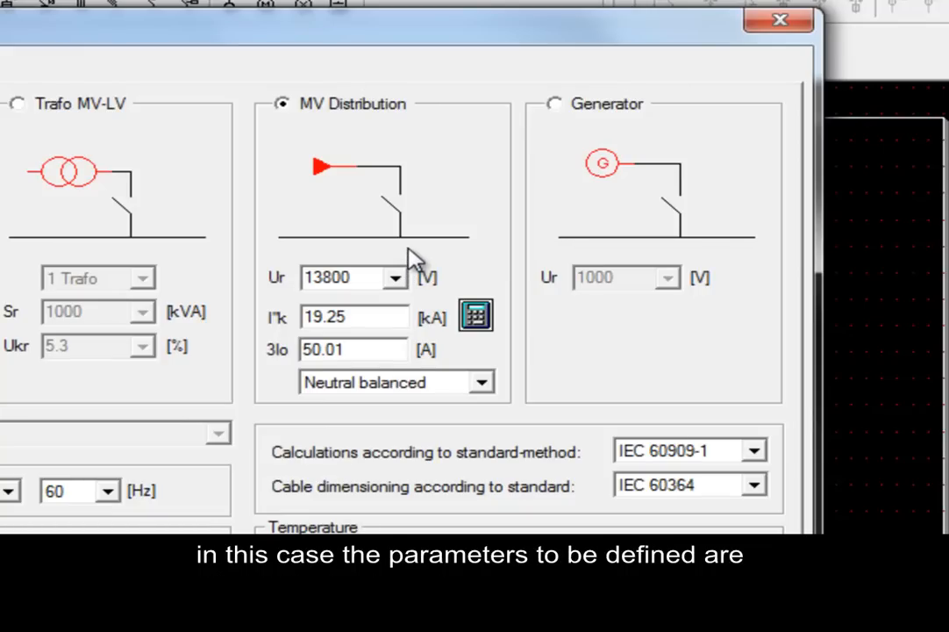
mouse_move(404, 279)
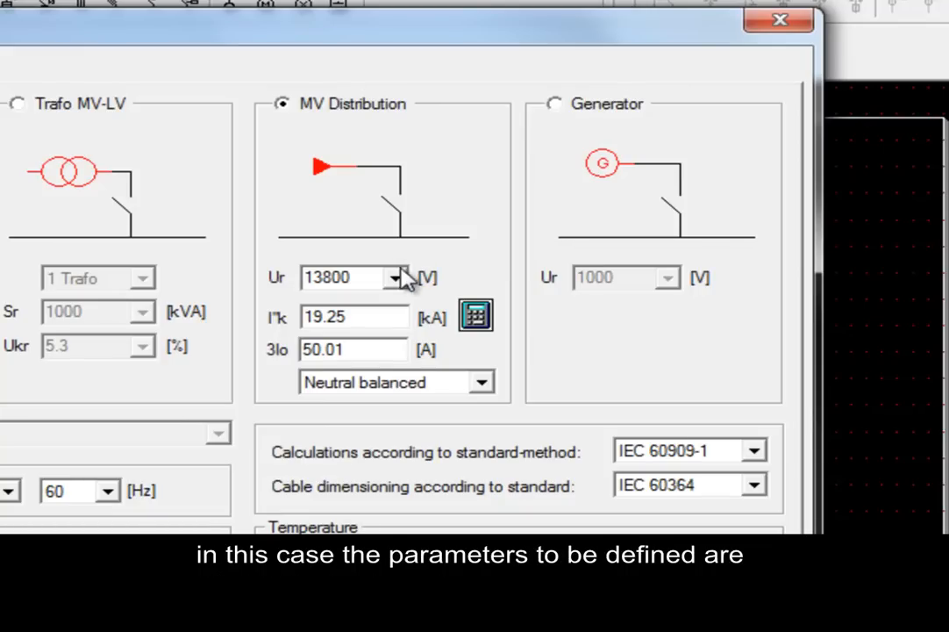
Set MV supply to 15000 V, 20 kA short-circuit, 40 A ground-fault current, neutral balanced
click(395, 277)
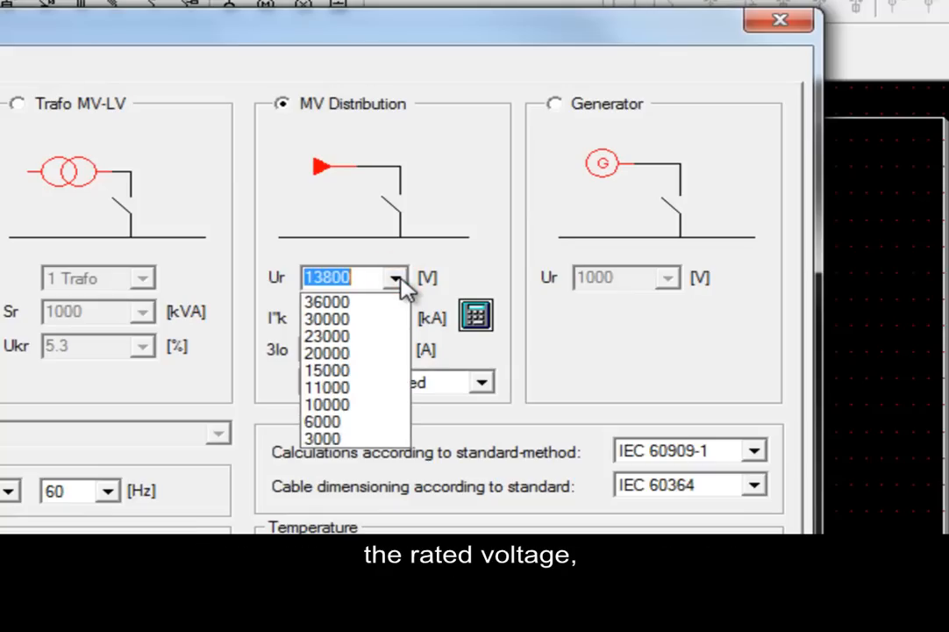
click(326, 369)
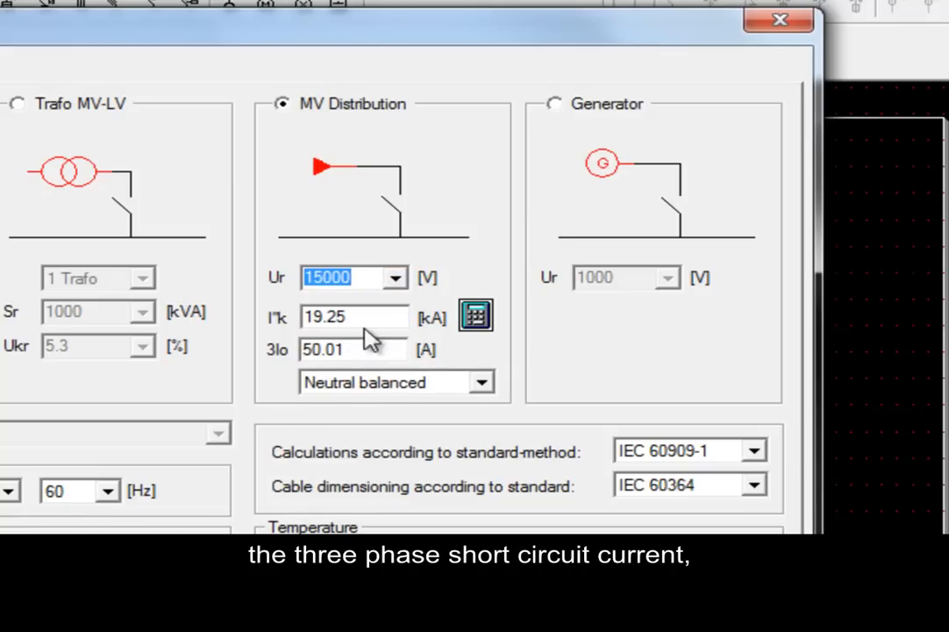
click(353, 316)
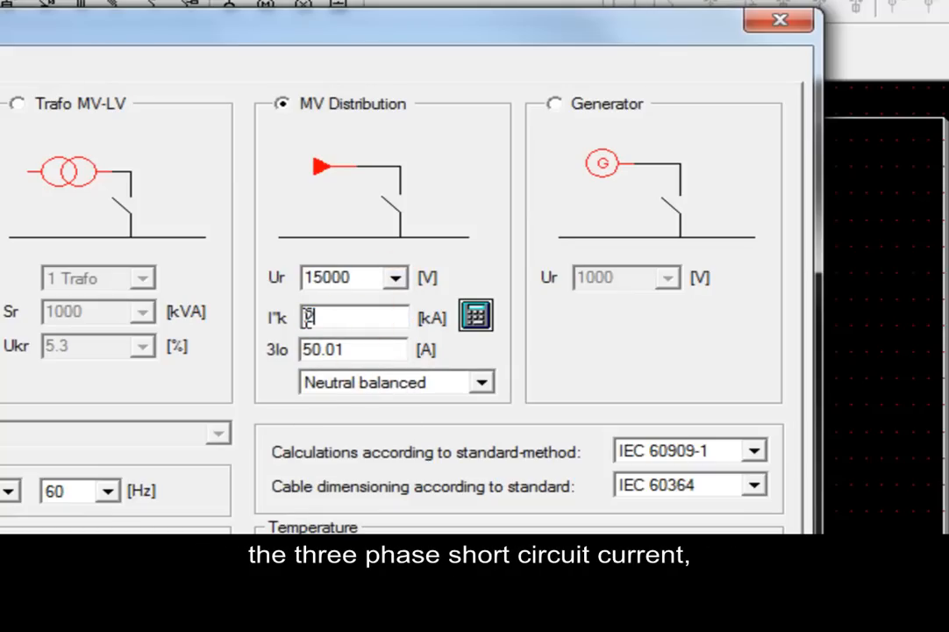
click(354, 350)
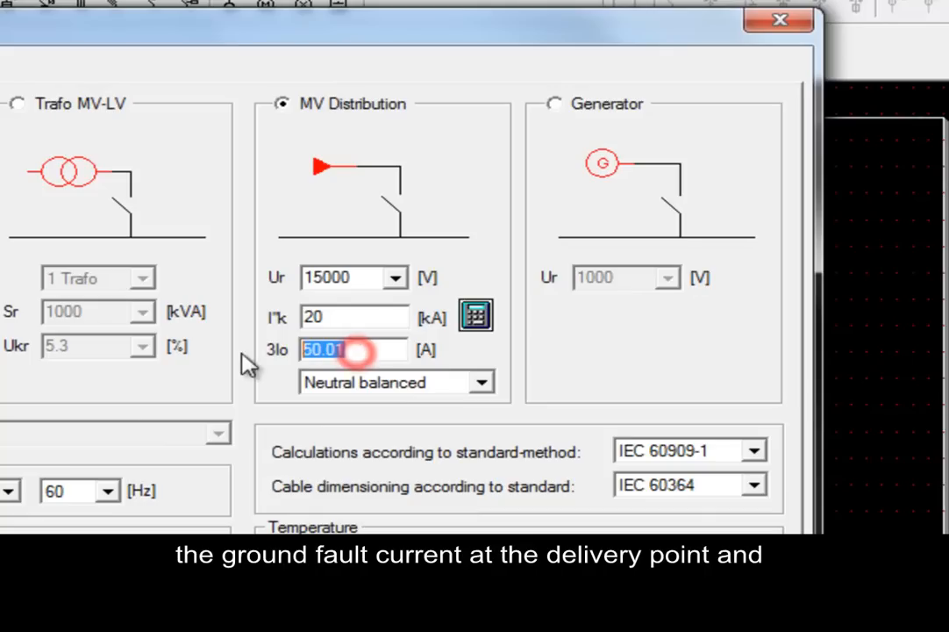
text(40)
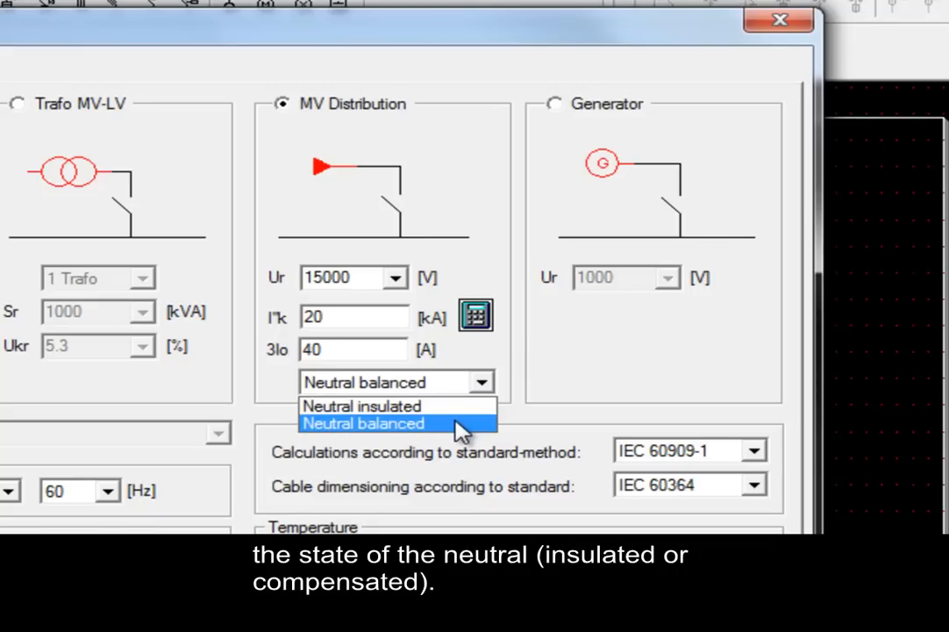
click(375, 423)
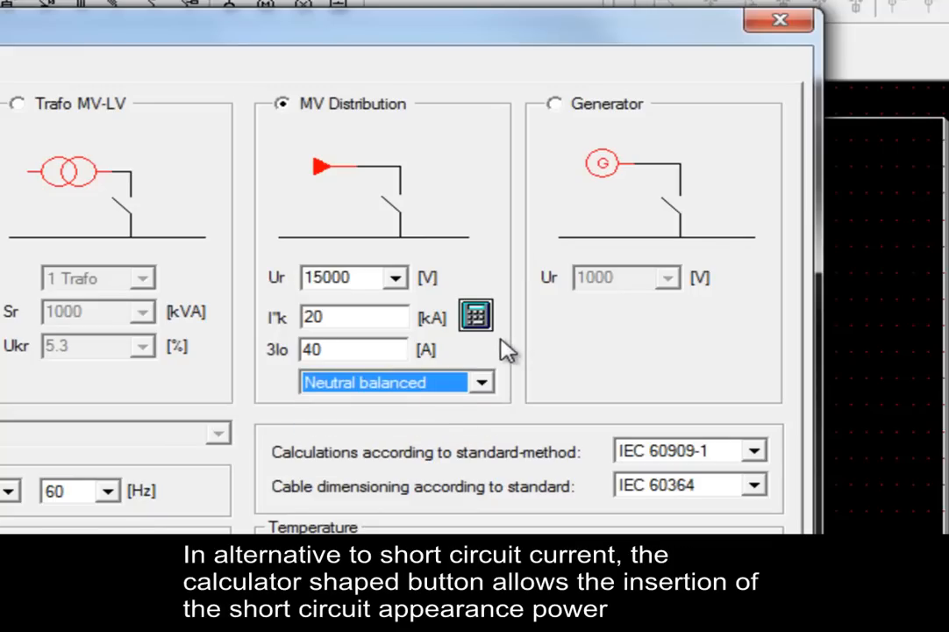
mouse_move(495, 348)
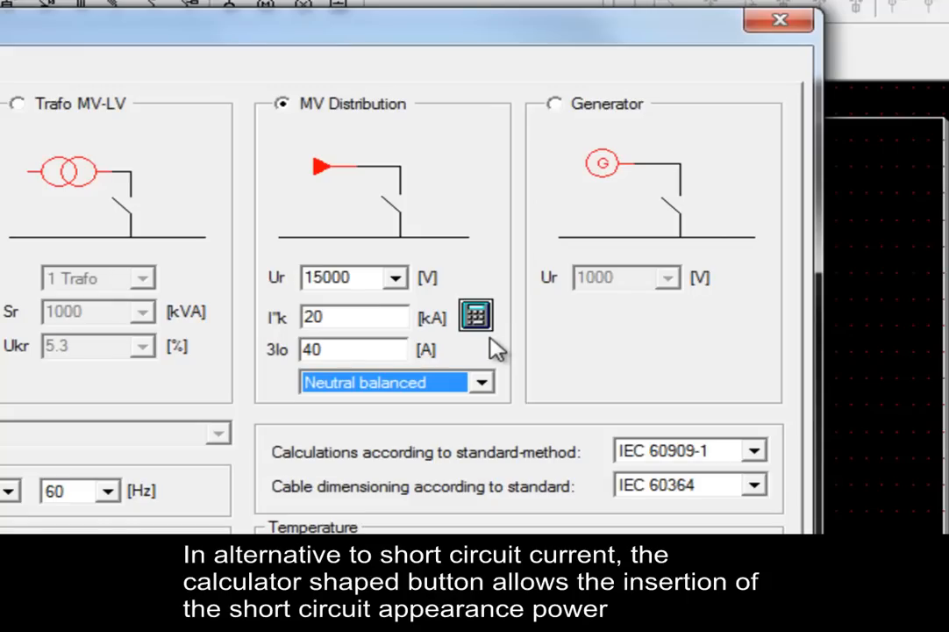
mouse_move(481, 342)
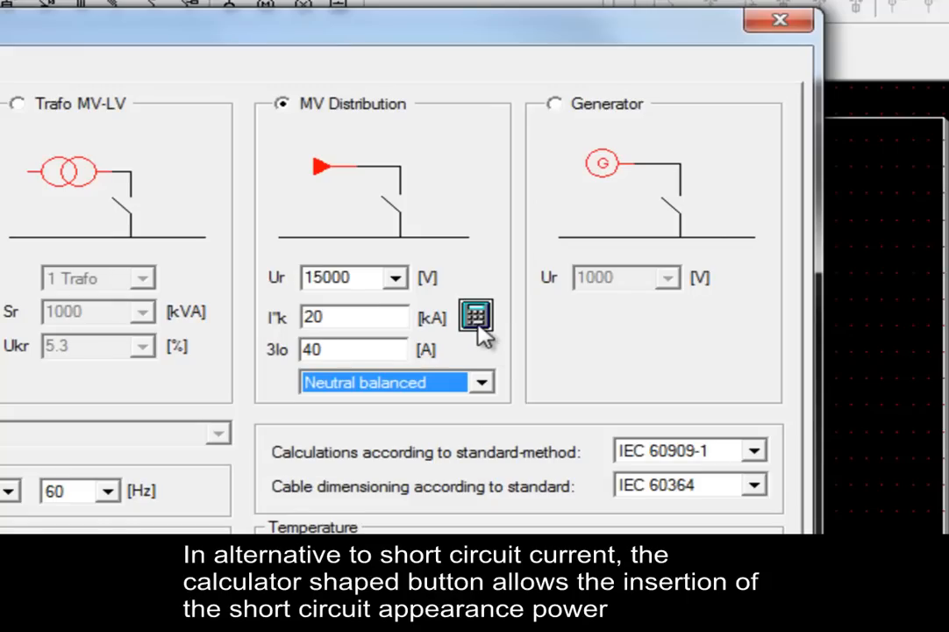
Calculate Ik from known LLL short-circuit impedance with 240 Ω resistance, giving 39.69 A
click(474, 318)
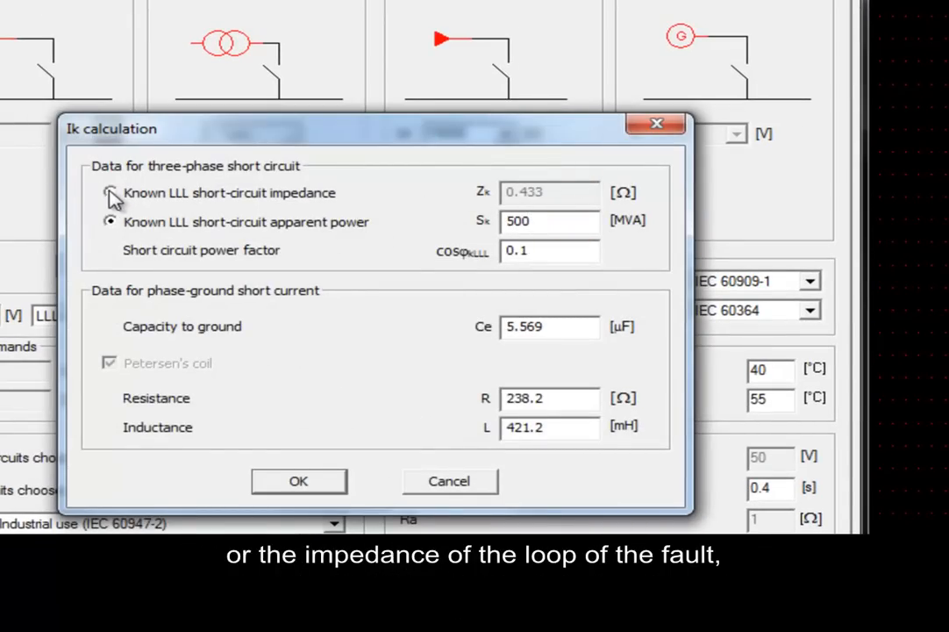
click(108, 193)
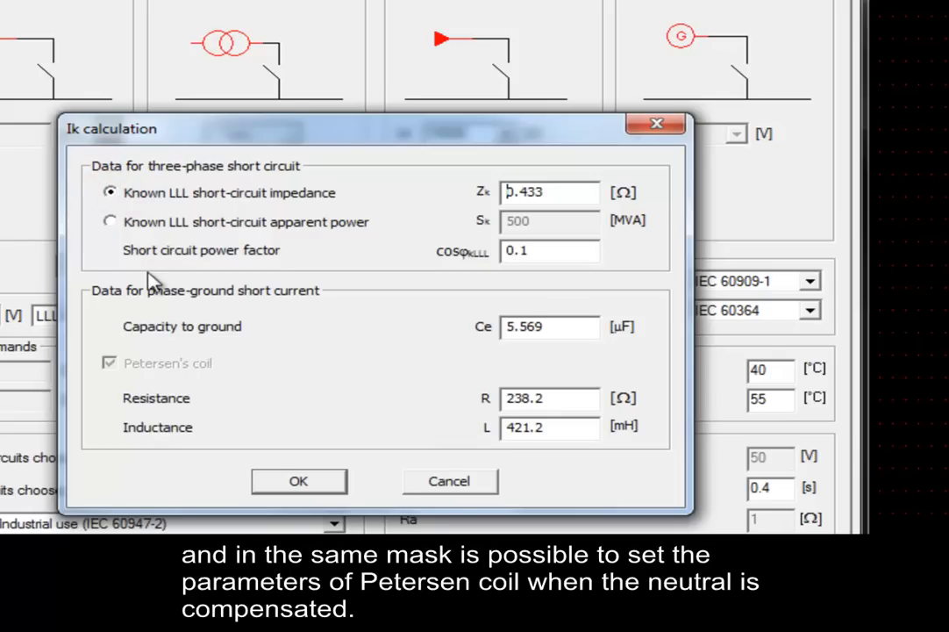
mouse_move(255, 410)
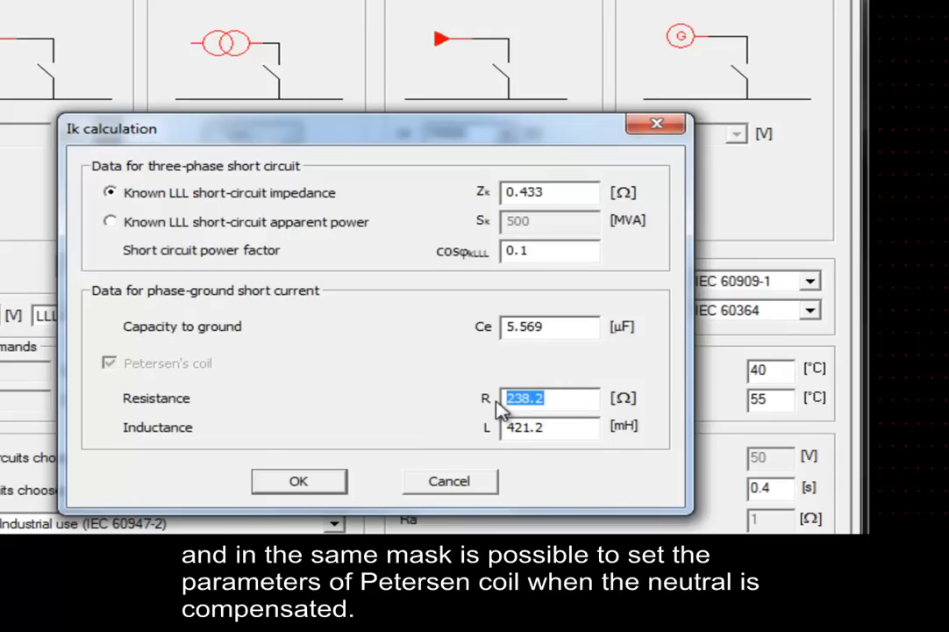
text(240)
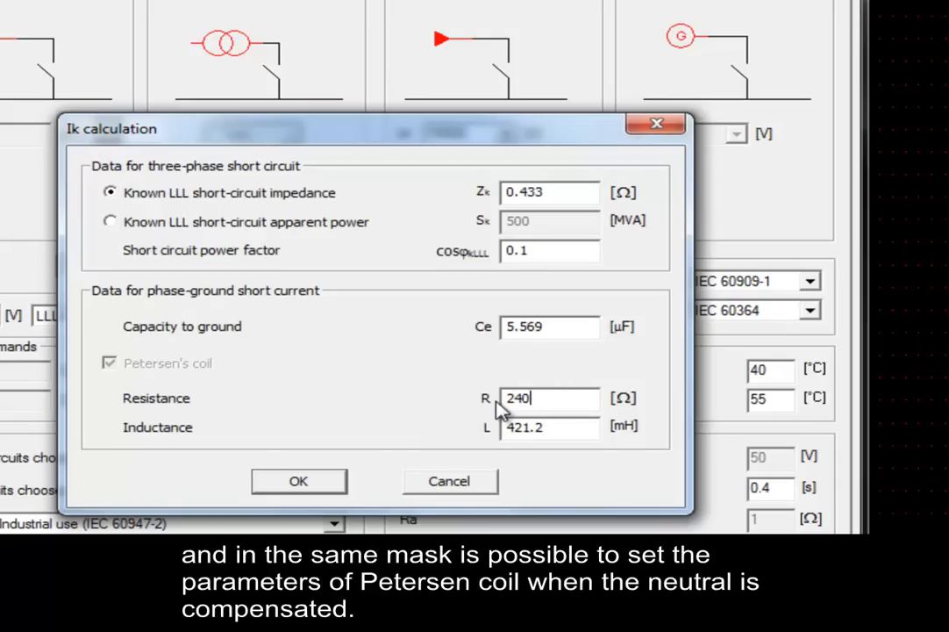
click(298, 481)
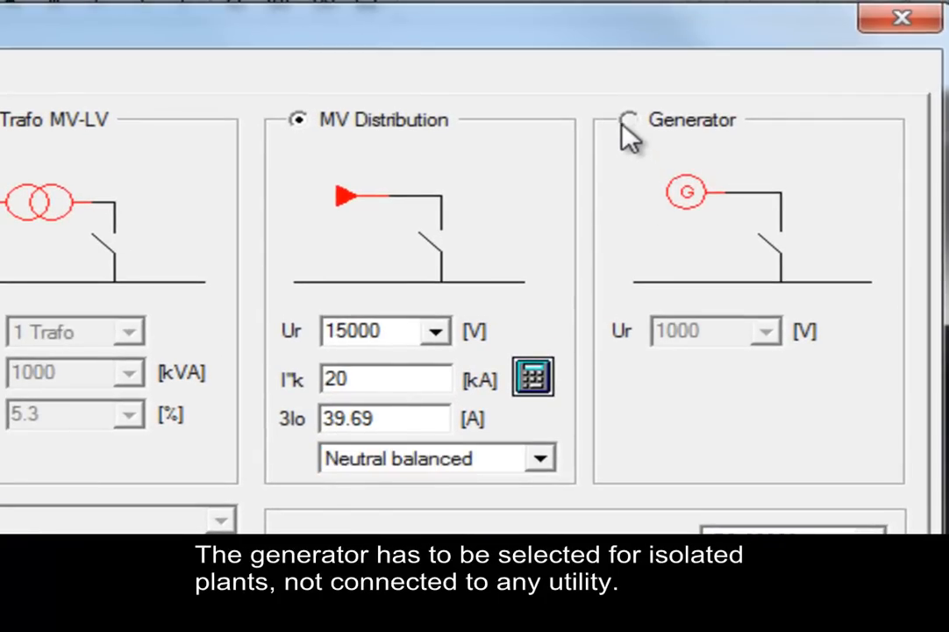
Choose a generator supply rated 400 V, then return to MV distribution
click(628, 120)
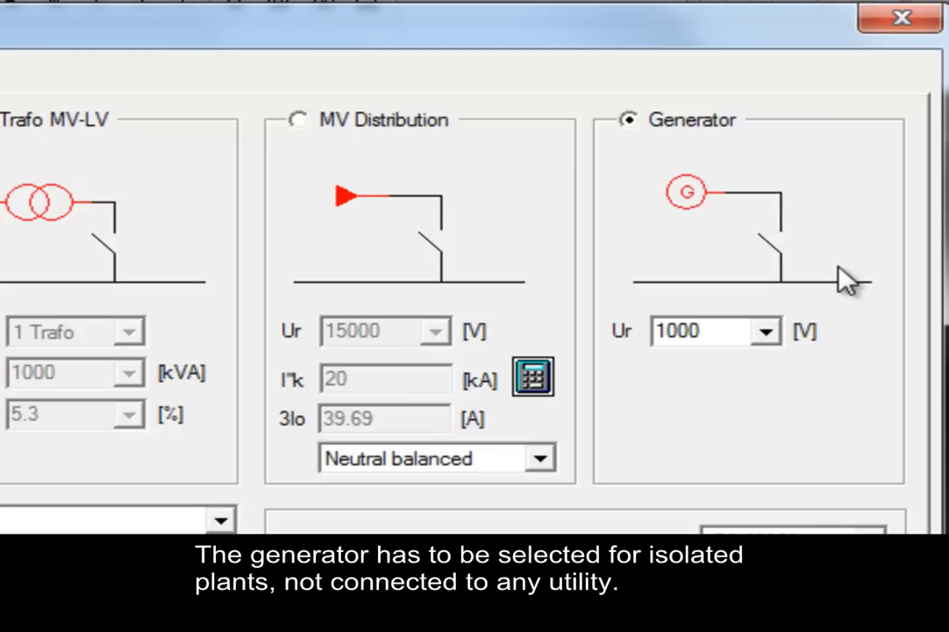
mouse_move(809, 305)
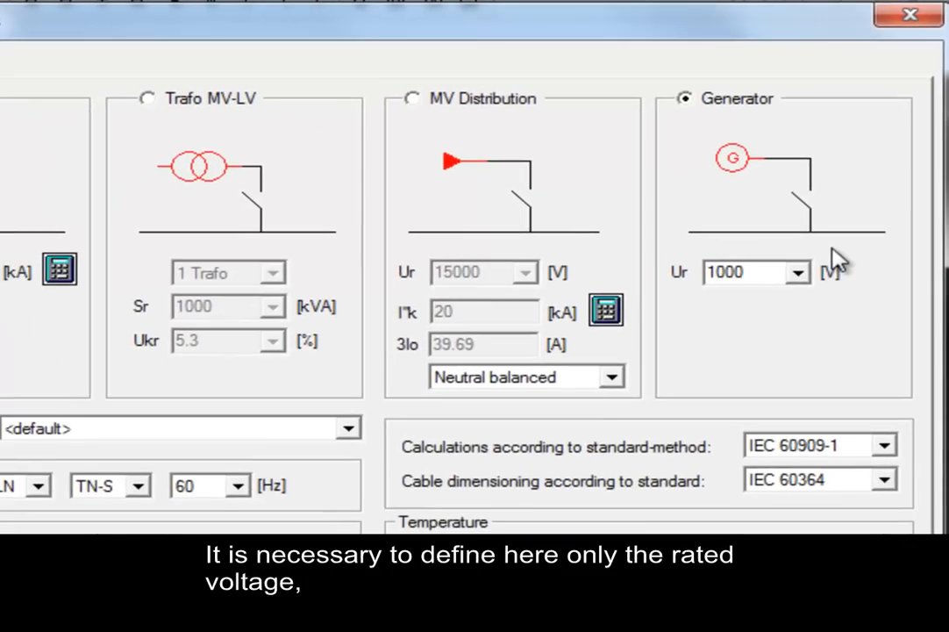
mouse_move(798, 281)
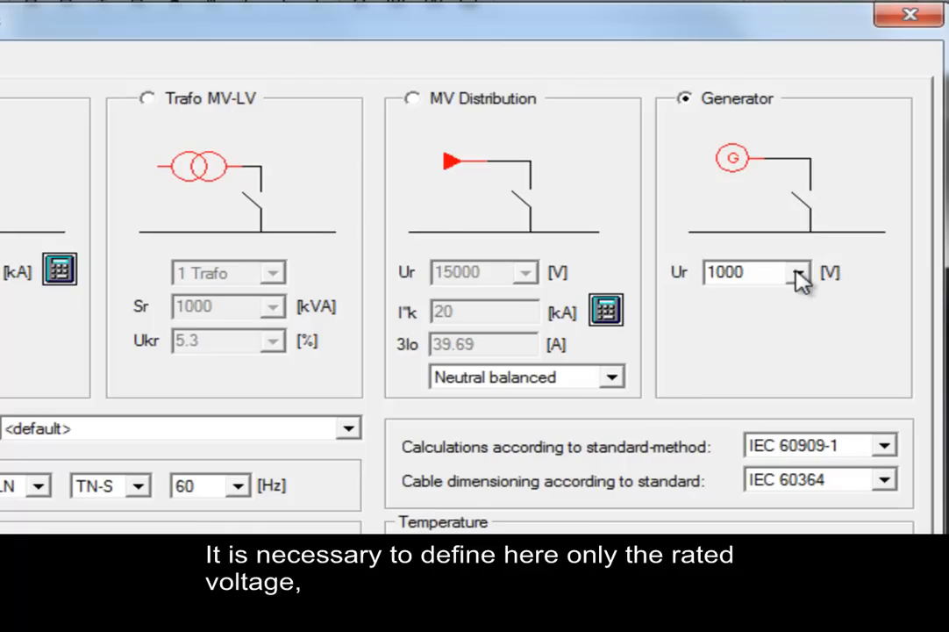
click(800, 274)
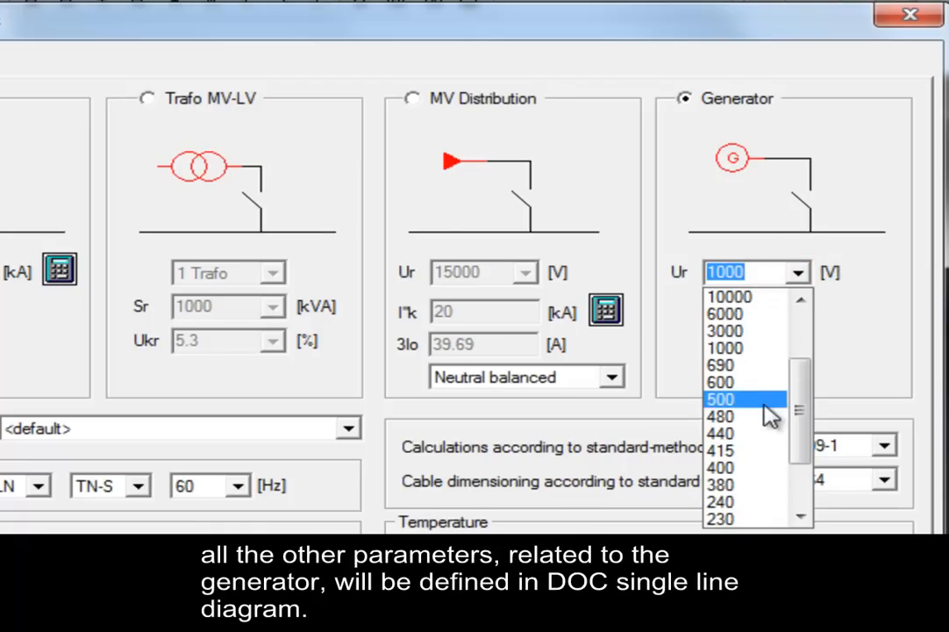
click(727, 466)
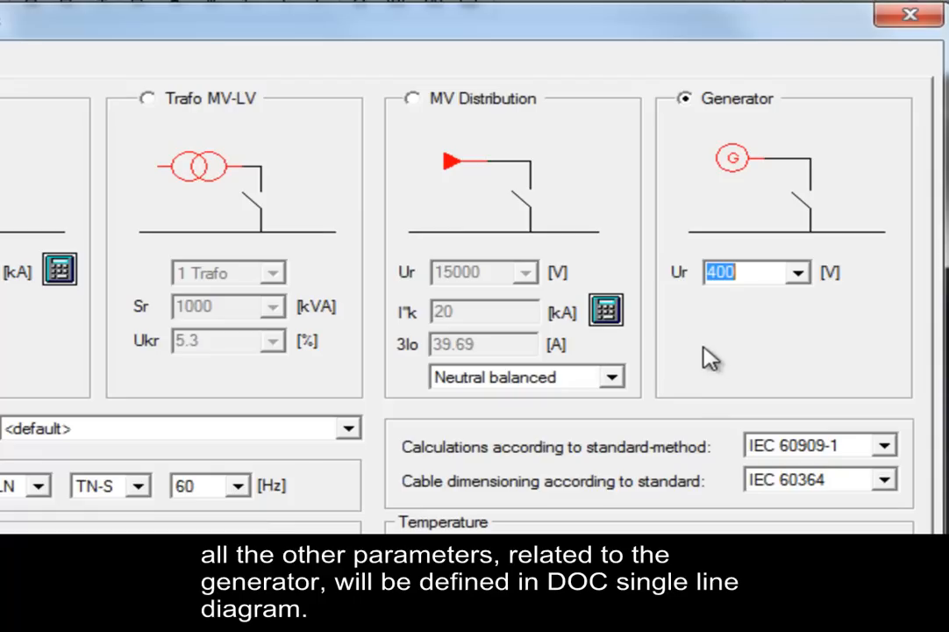
mouse_move(608, 207)
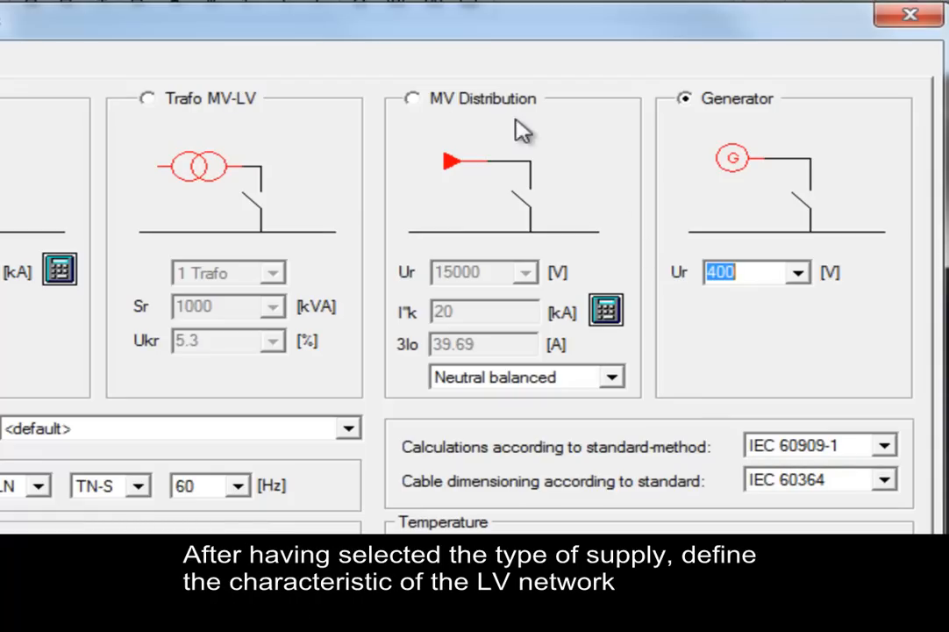
click(412, 99)
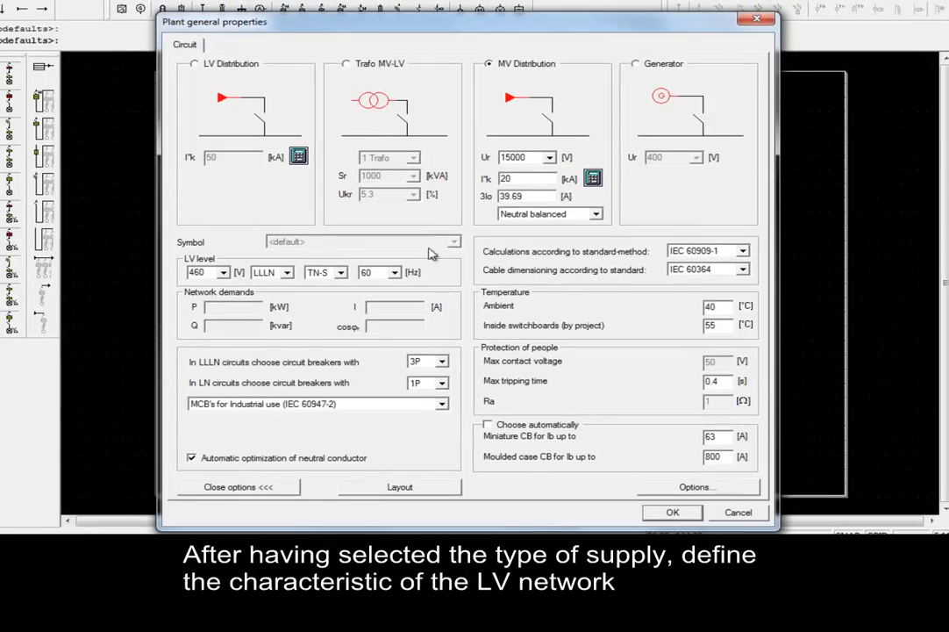
mouse_move(232, 267)
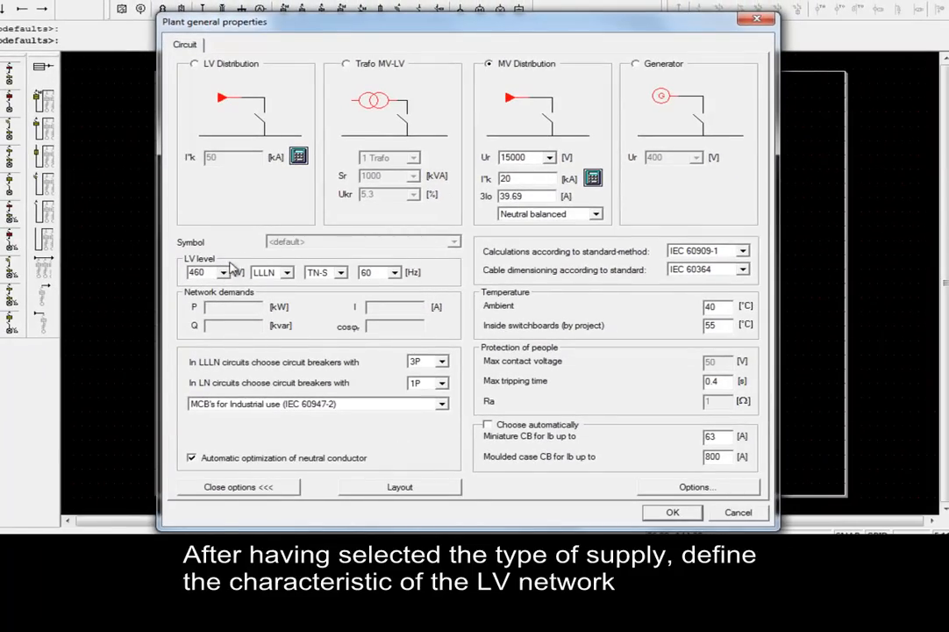
Set the LV level to 400 V, keeping the LLLN conductor arrangement
click(224, 272)
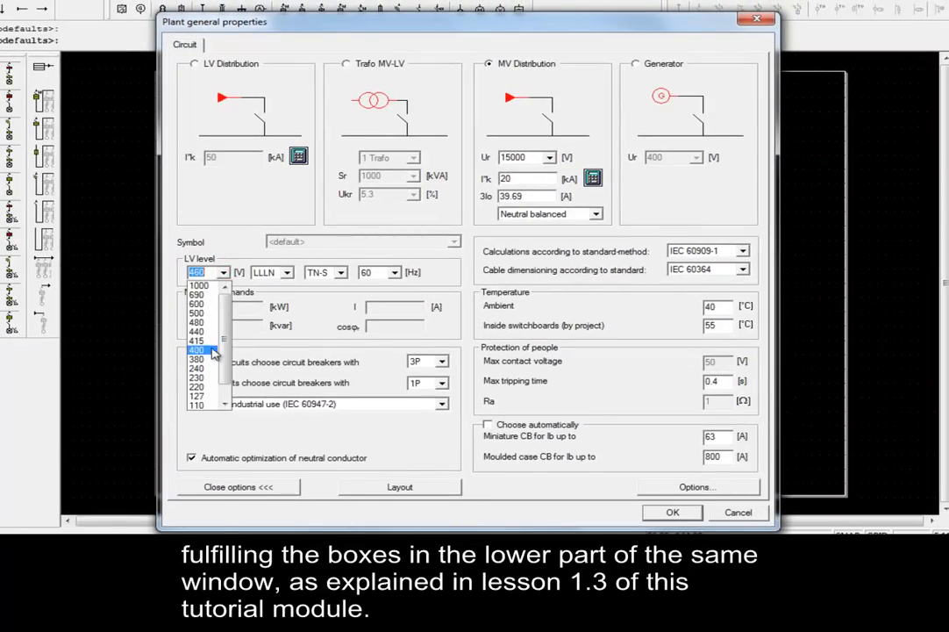
click(288, 272)
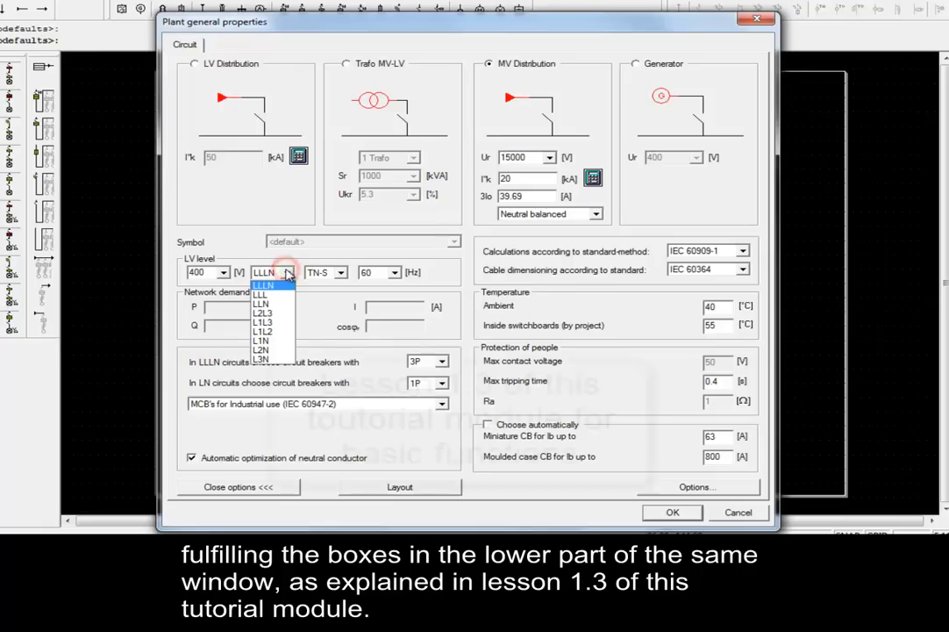
click(263, 284)
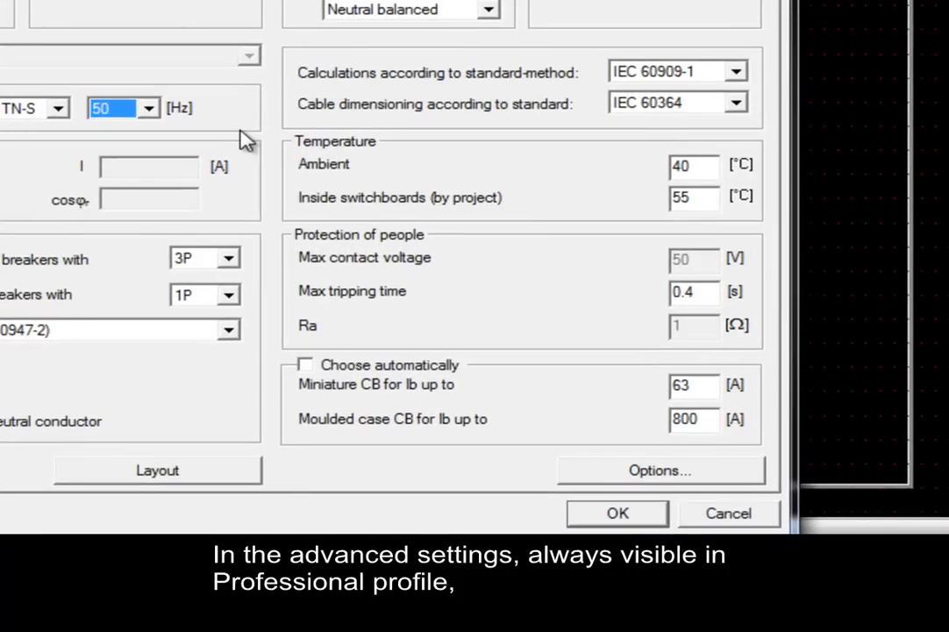
mouse_move(281, 107)
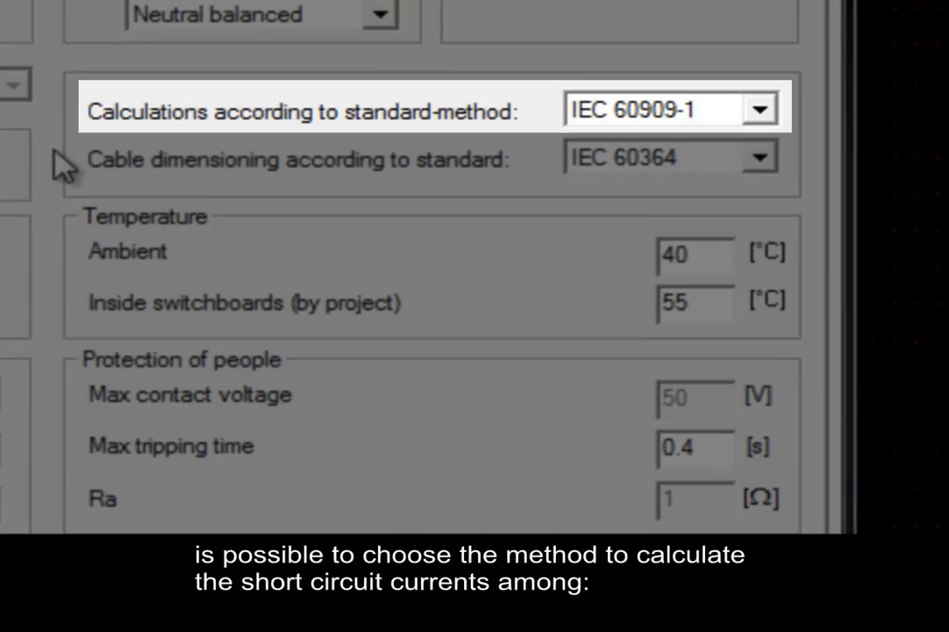
mouse_move(291, 141)
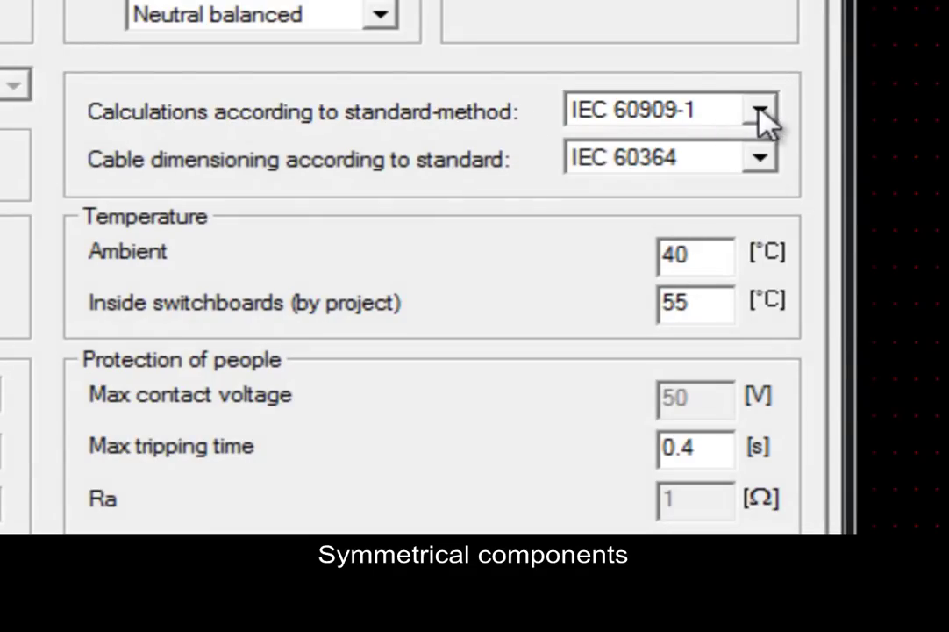
click(762, 109)
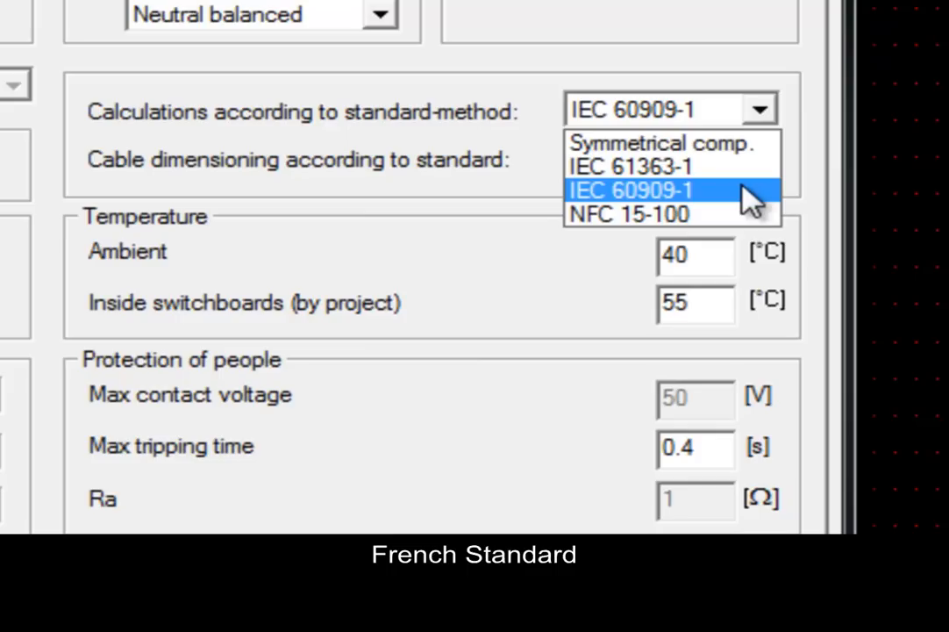
mouse_move(751, 226)
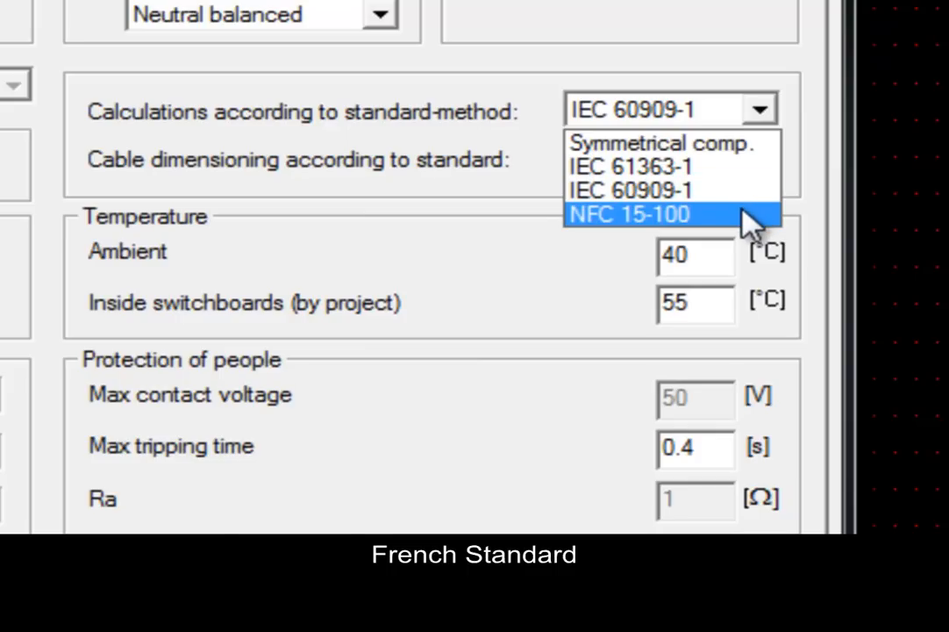
mouse_move(769, 184)
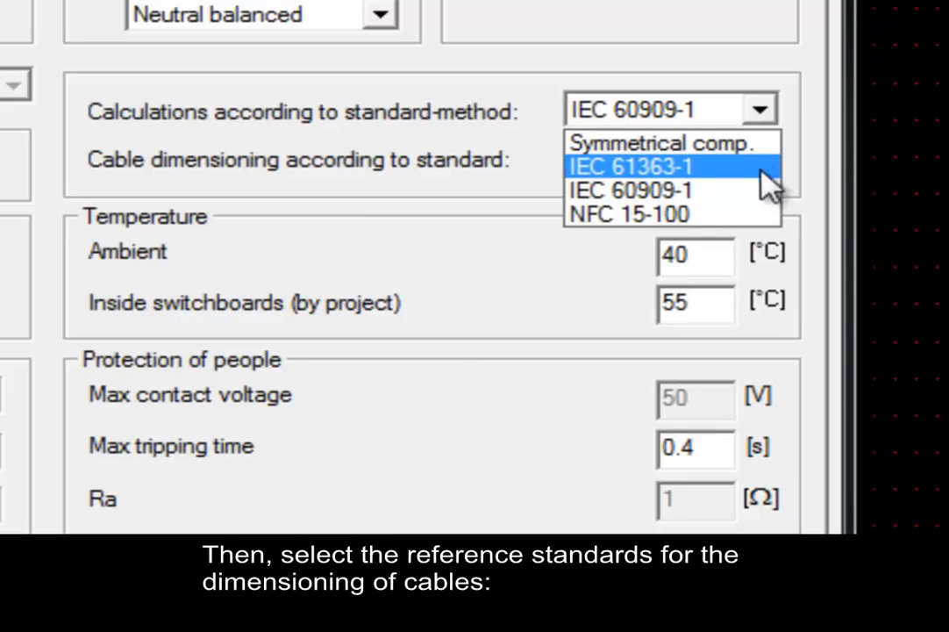
click(635, 166)
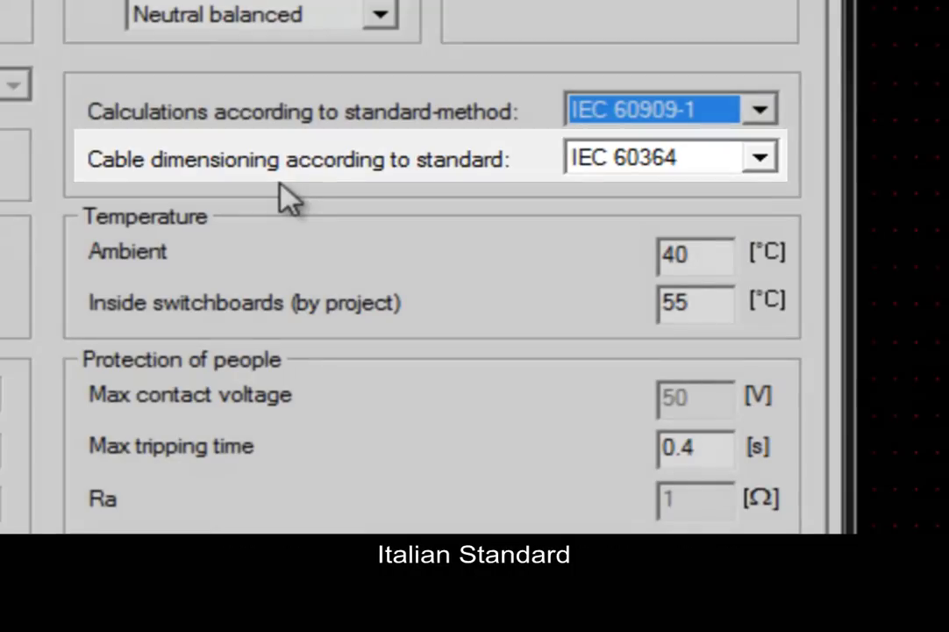
click(760, 158)
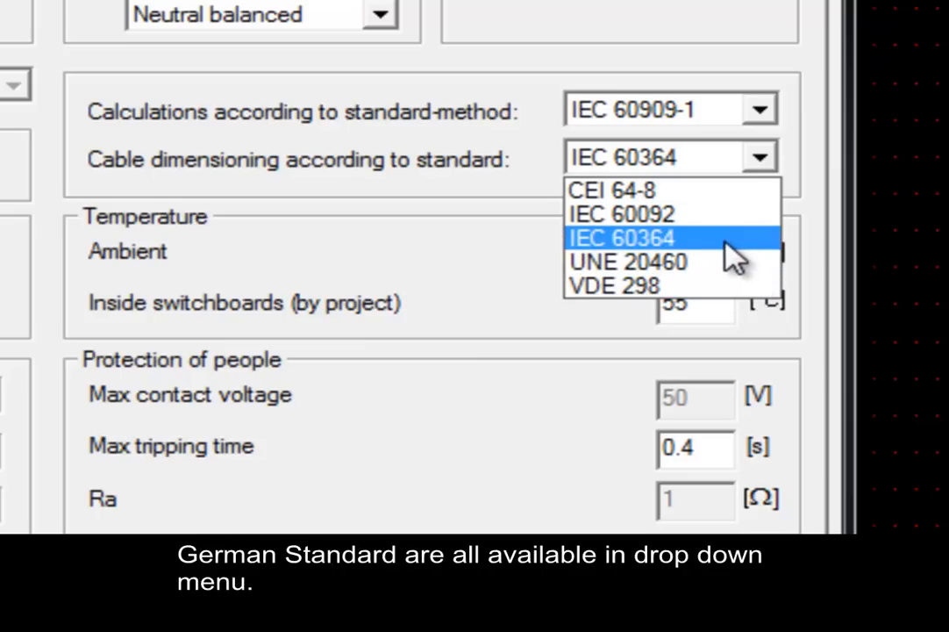
click(631, 237)
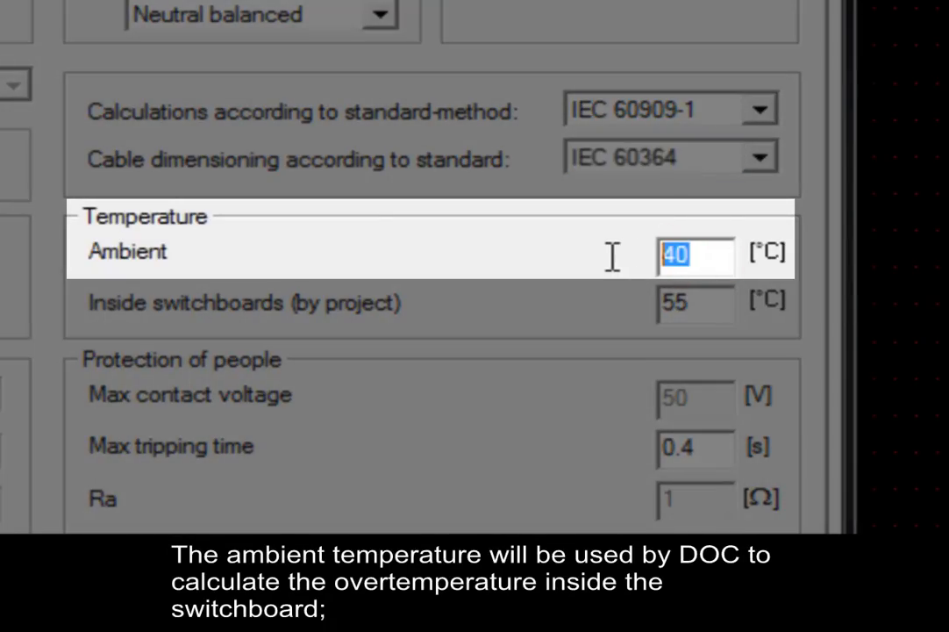
Enter 35 °C ambient and 60 °C inside switchboards temperatures
text(3)
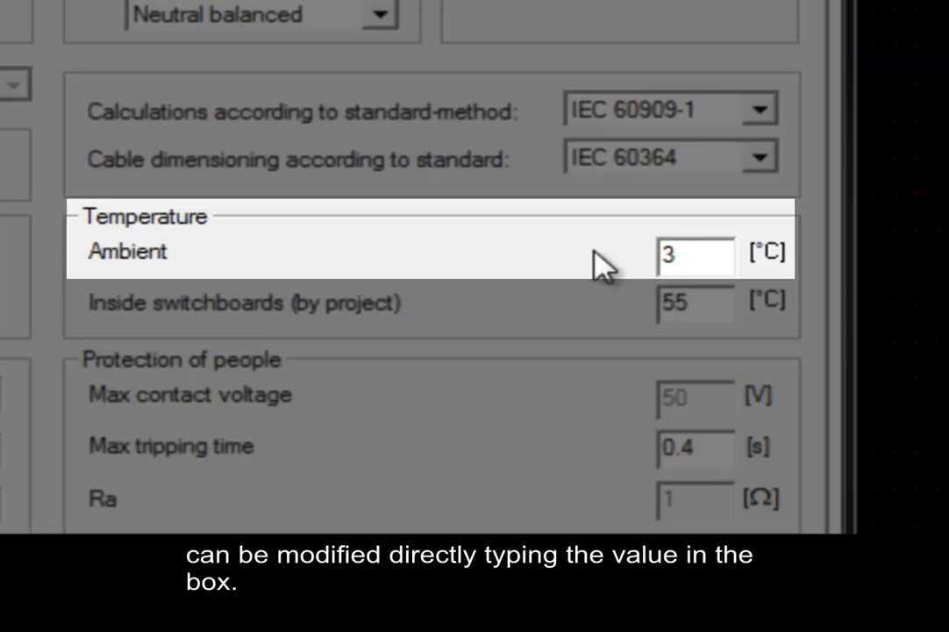
text(5)
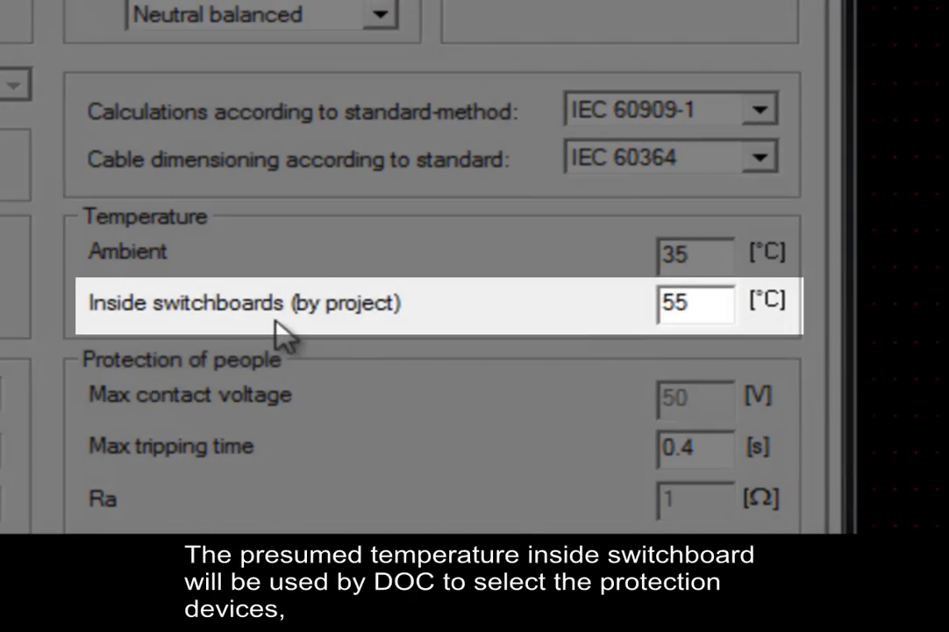
mouse_move(663, 342)
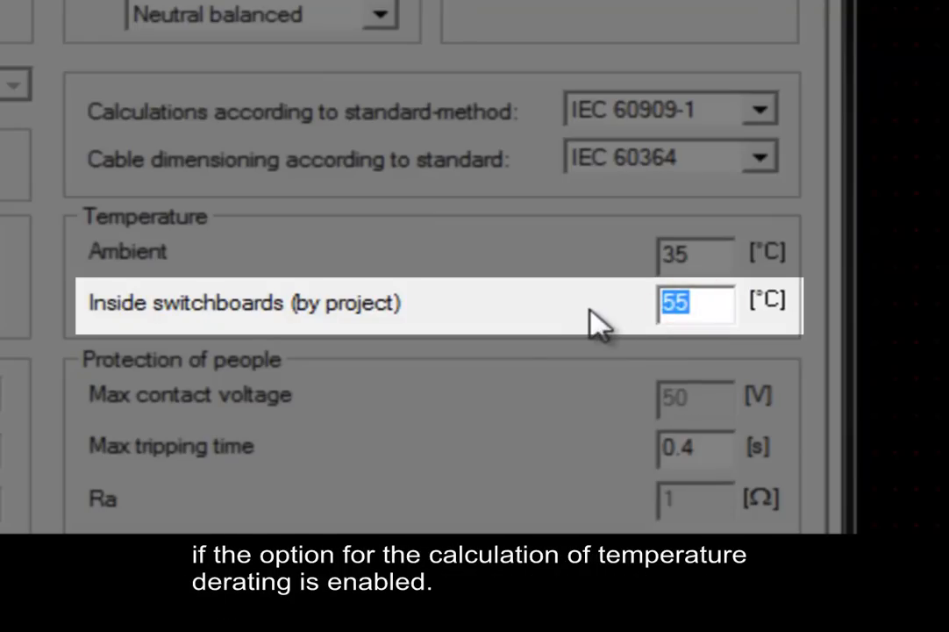
text(6)
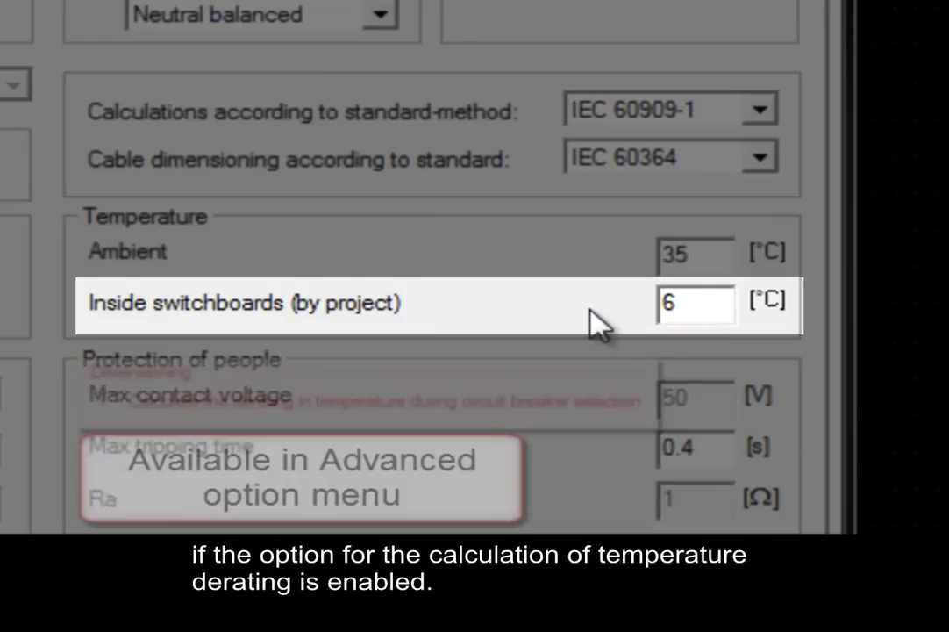
text(0)
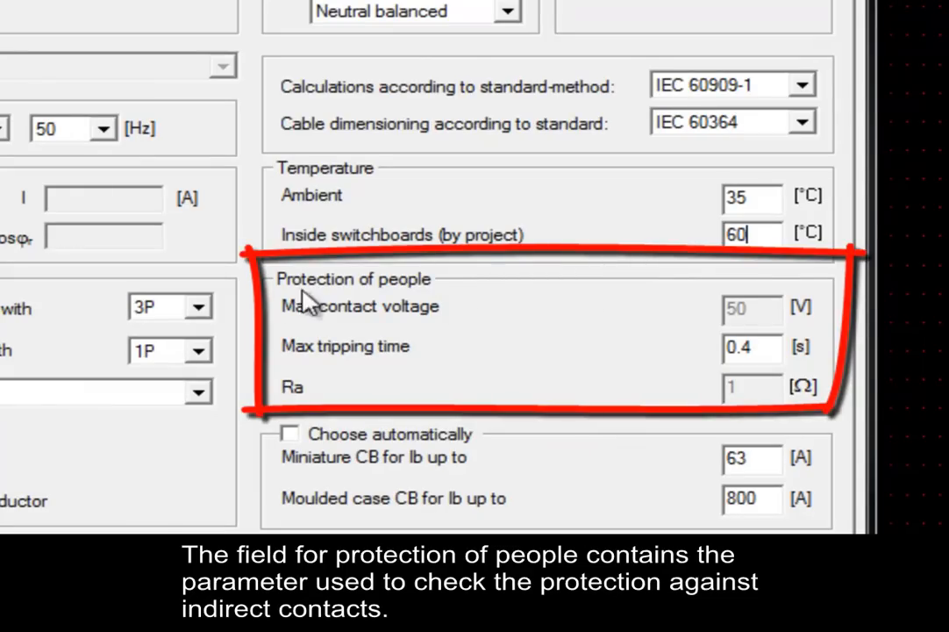
mouse_move(144, 285)
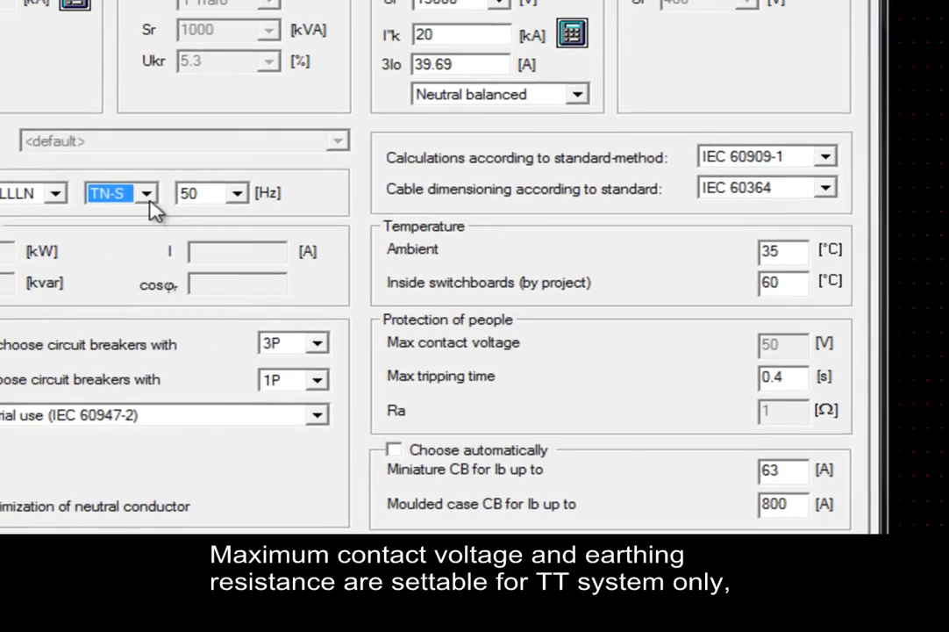
click(145, 192)
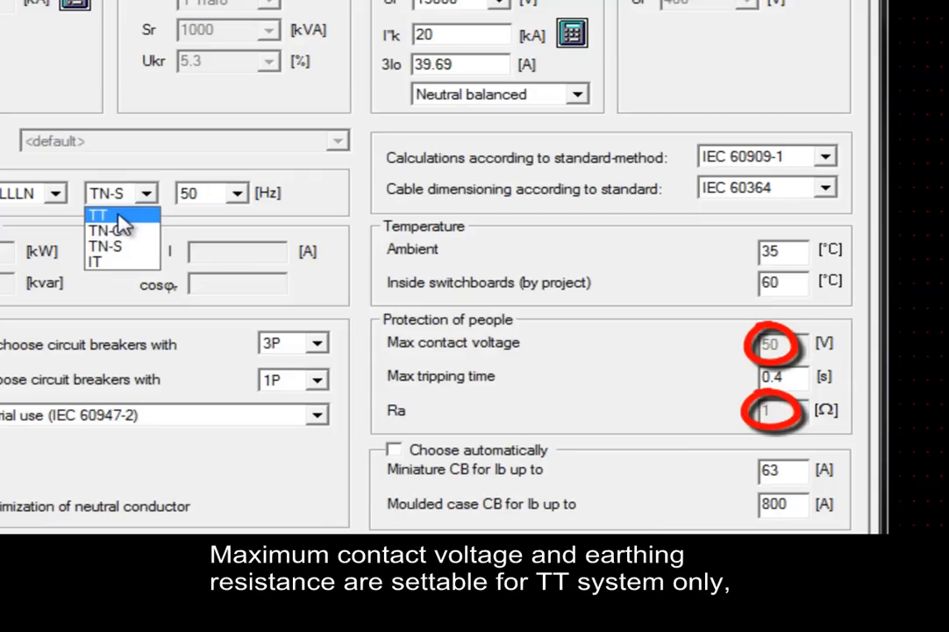
click(98, 214)
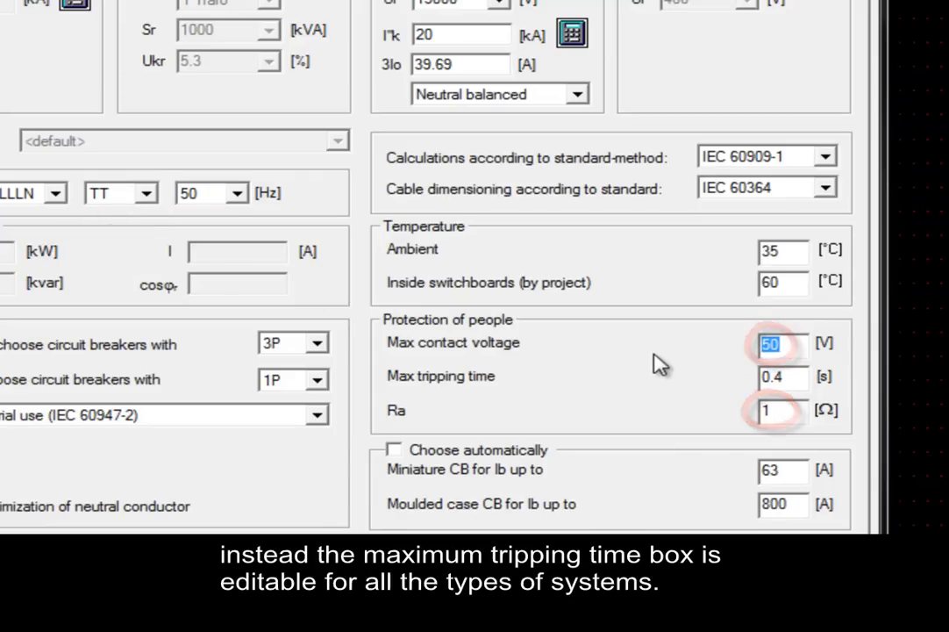
click(148, 192)
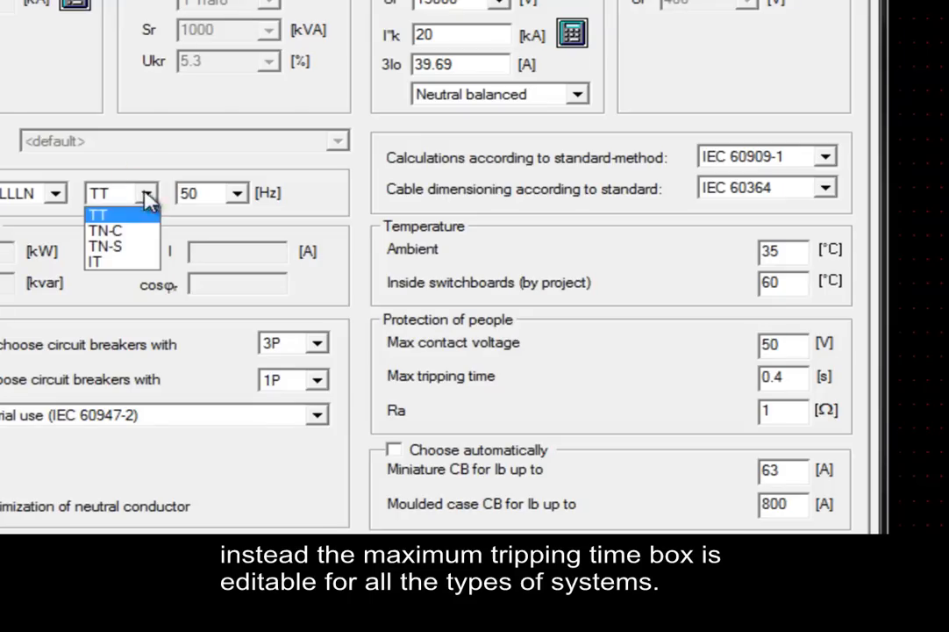
click(104, 244)
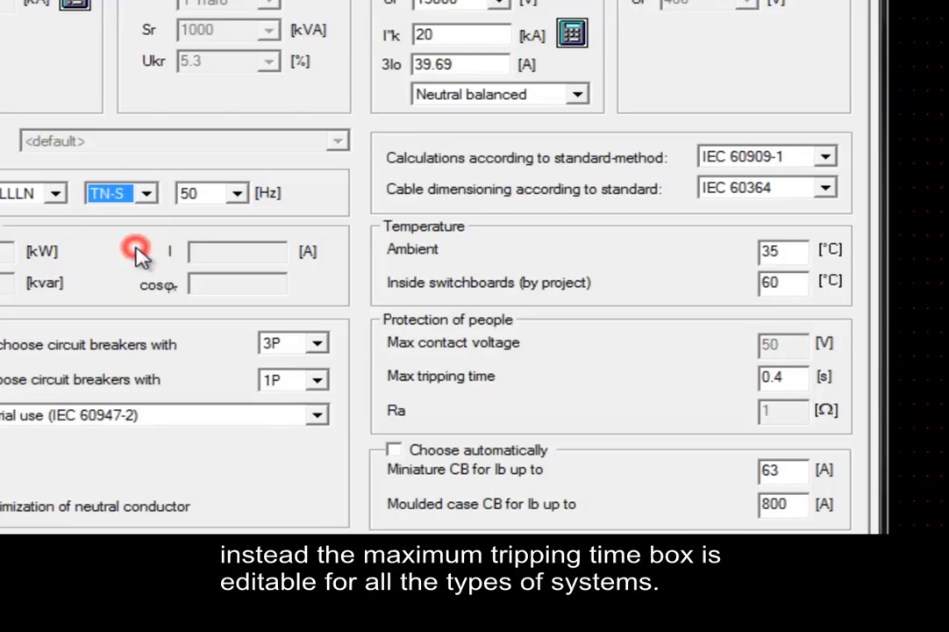
click(780, 378)
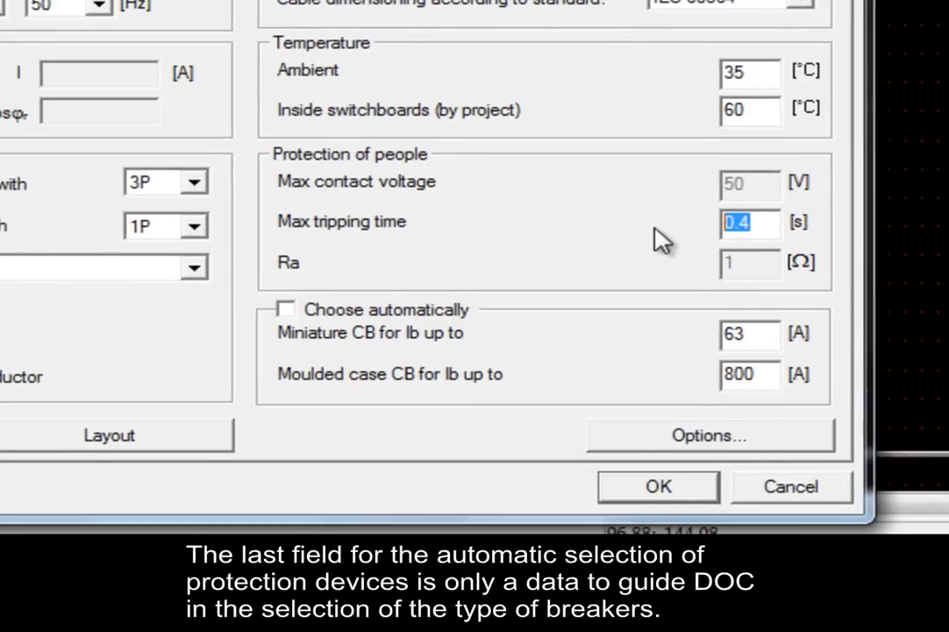
mouse_move(405, 297)
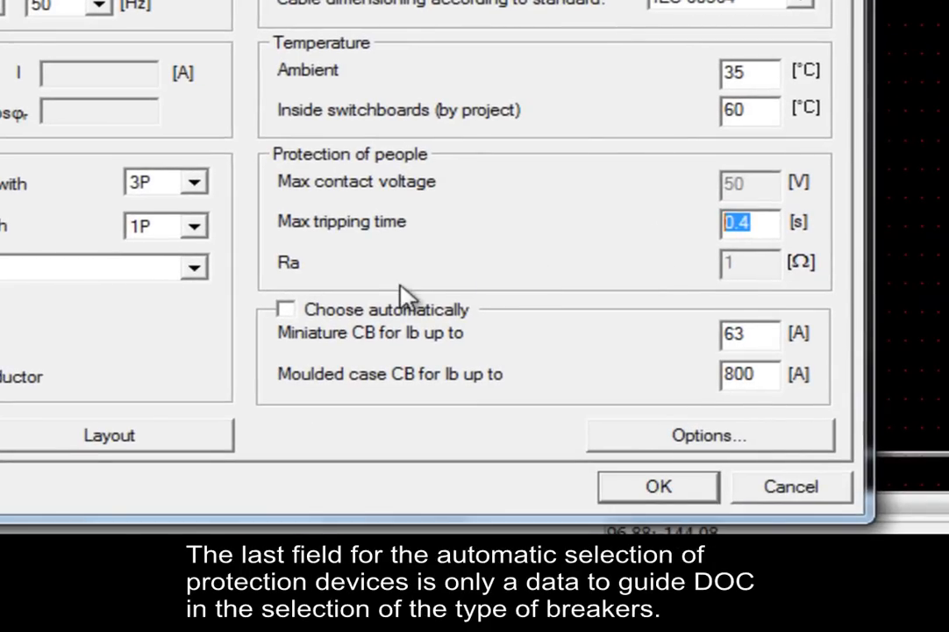
mouse_move(260, 319)
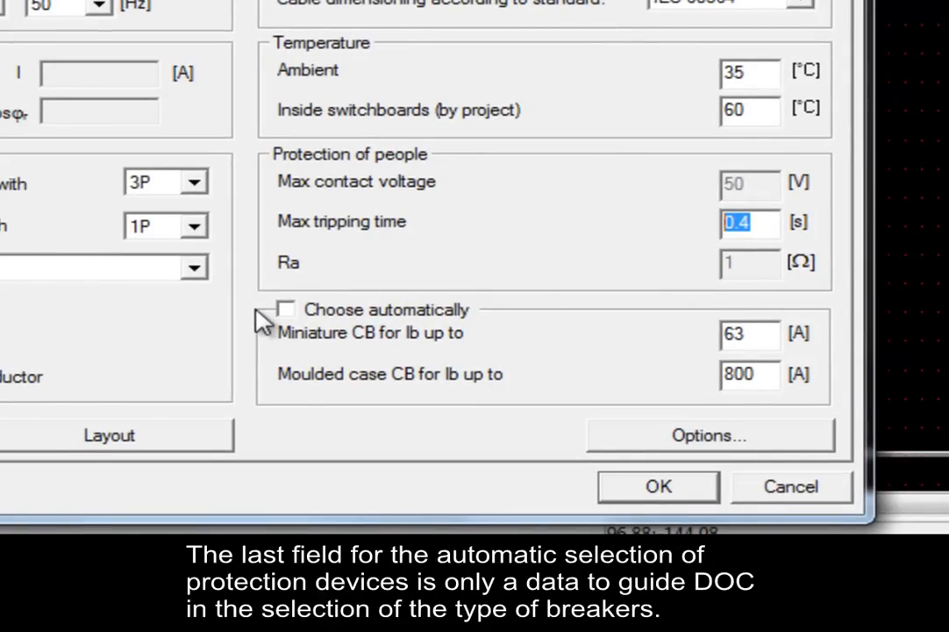
mouse_move(279, 325)
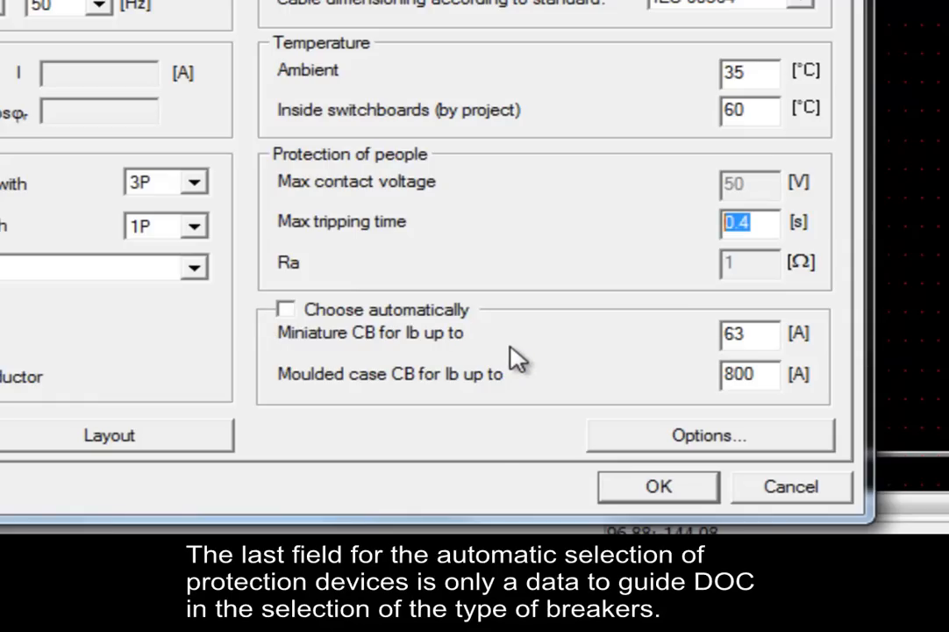
mouse_move(528, 358)
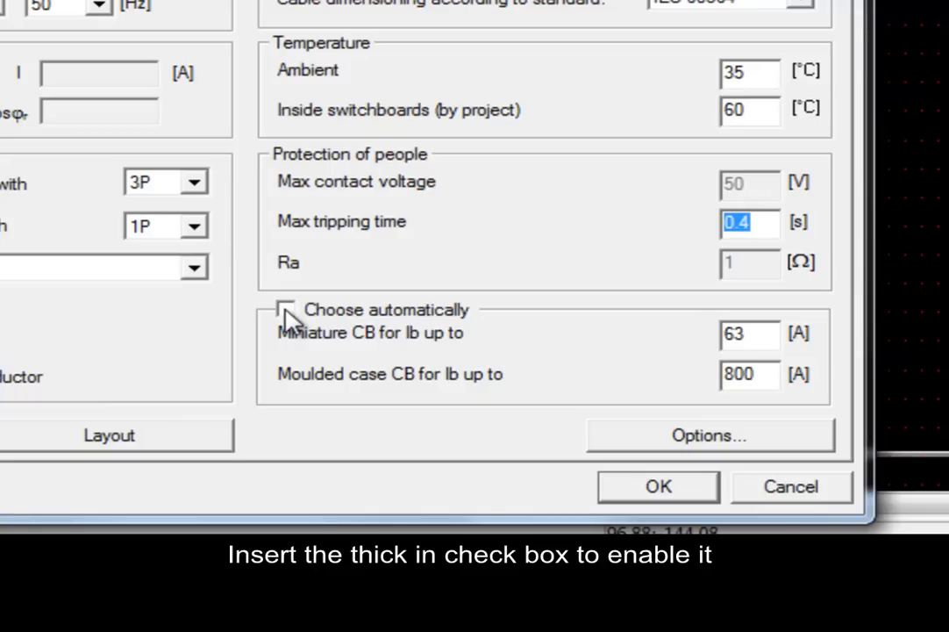
Enable automatic breaker choice: miniature CBs up to 80 A, moulded case CBs up to 63 A
click(286, 309)
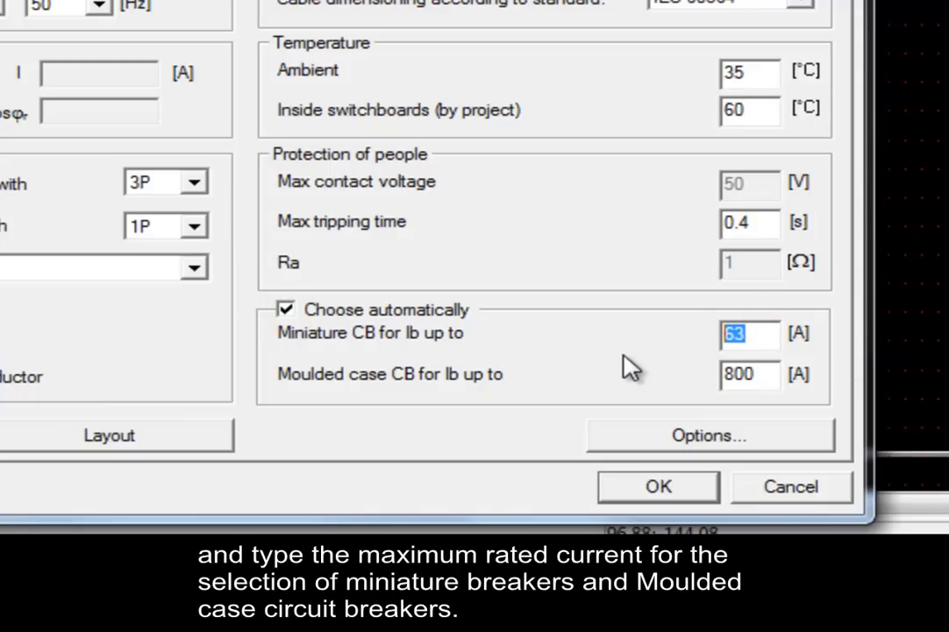
text(80)
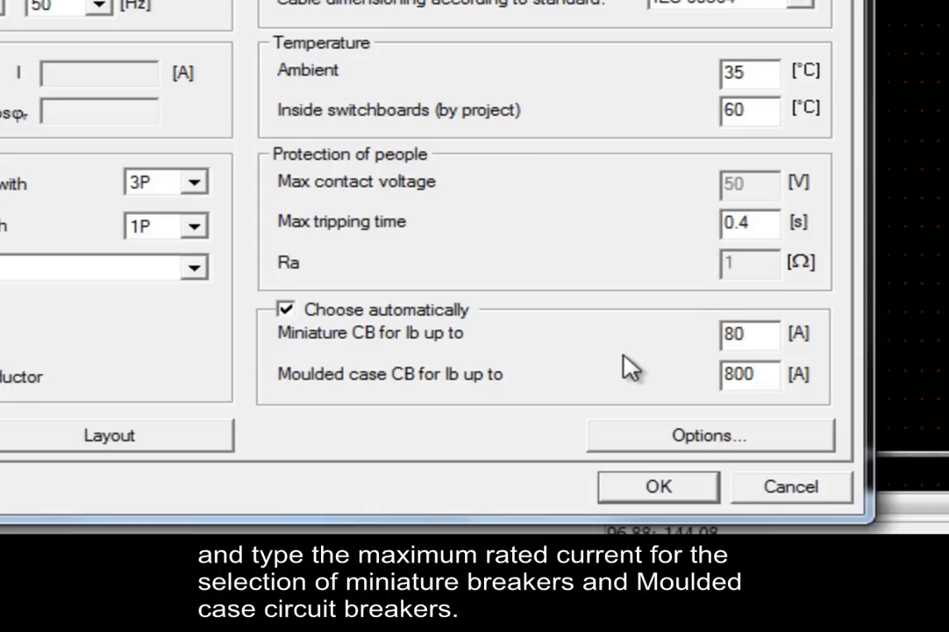
triple_click(748, 373)
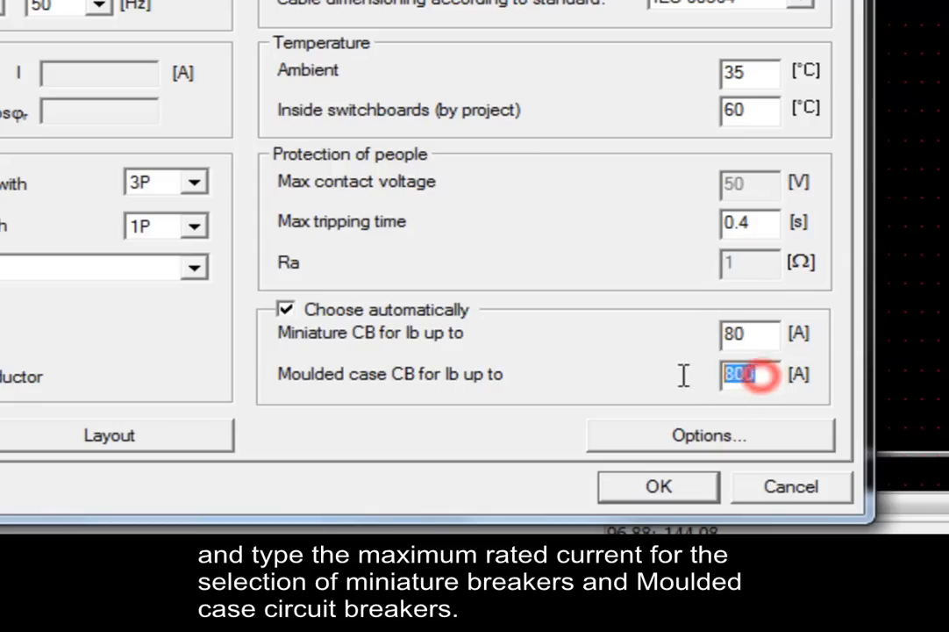
text(63)
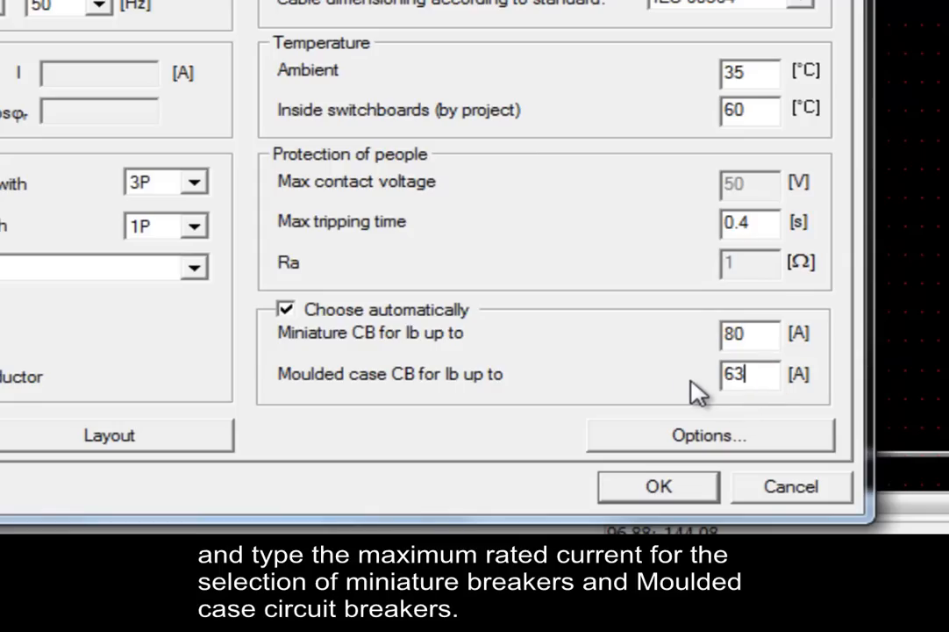